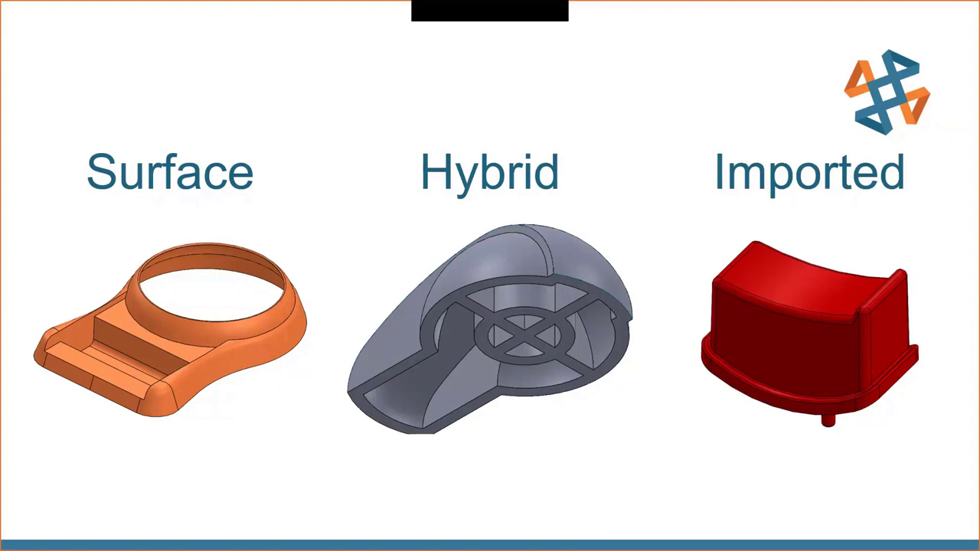
# Roll the Bezel part back and show the stepped Sketch for Extruded Surface.
pyautogui.click(165, 27)
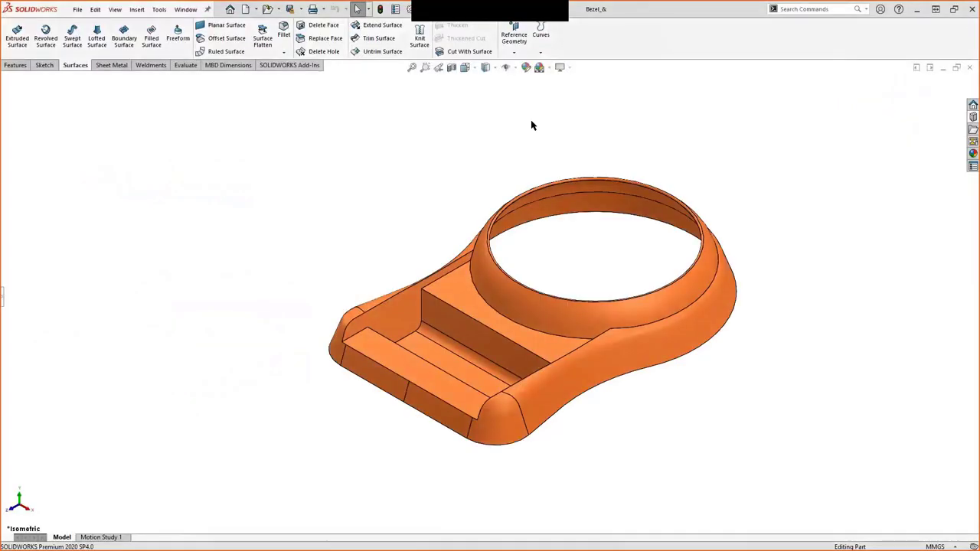
pyautogui.moveTo(461, 294)
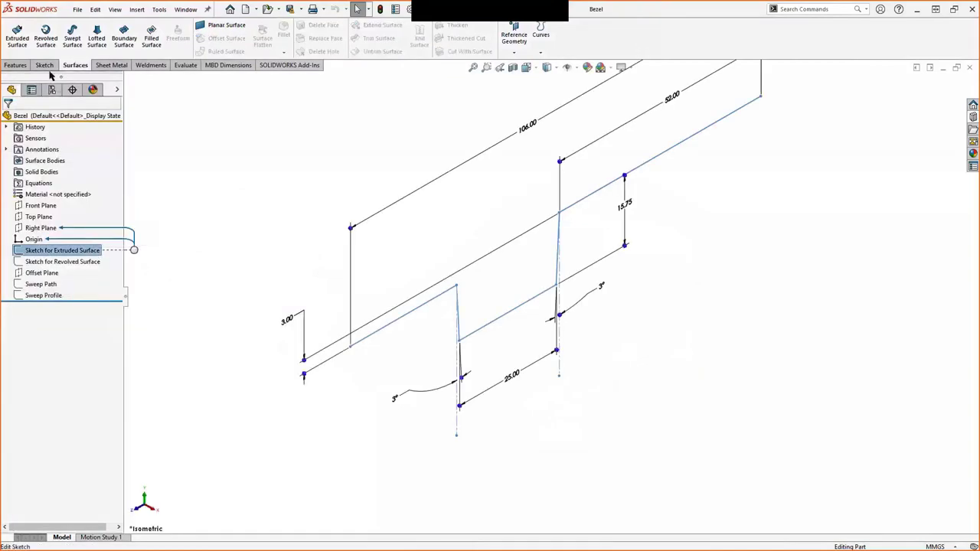
# Extrude the stepped sketch into a 90 mm Mid Plane surface.
pyautogui.click(16, 37)
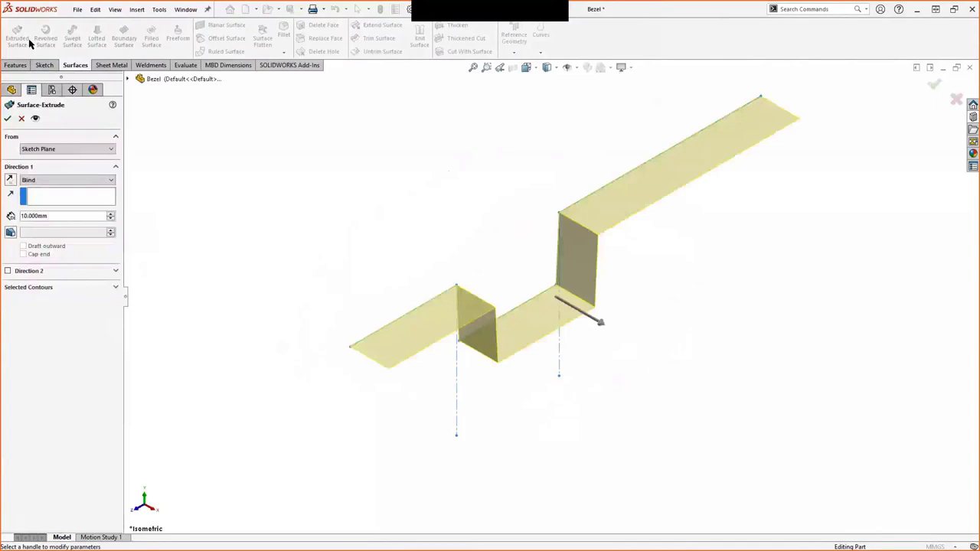
pyautogui.click(67, 180)
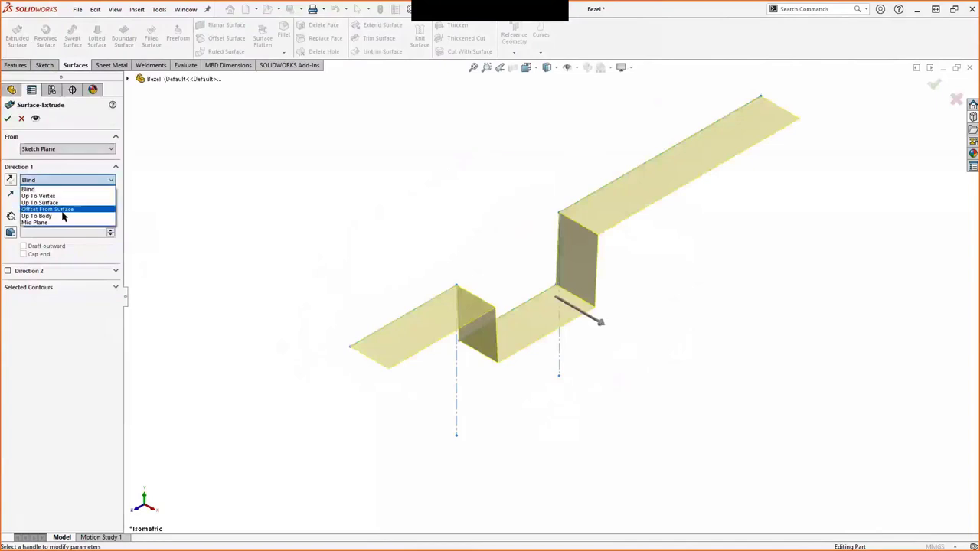
pyautogui.click(35, 222)
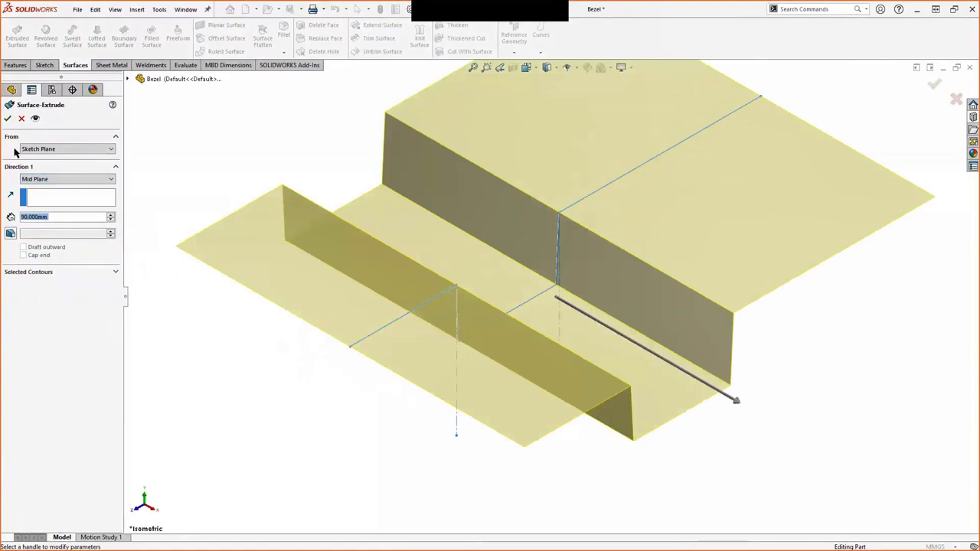
pyautogui.click(8, 117)
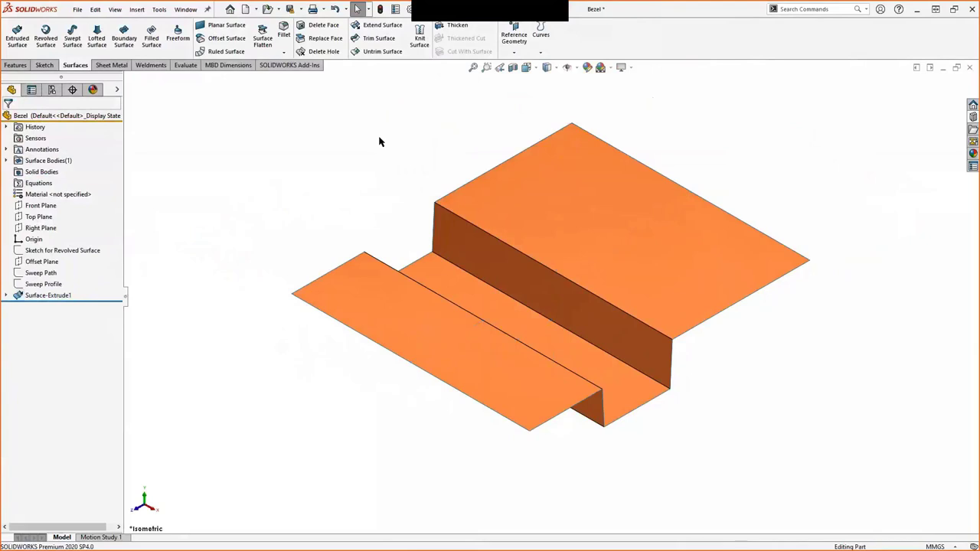
pyautogui.click(43, 65)
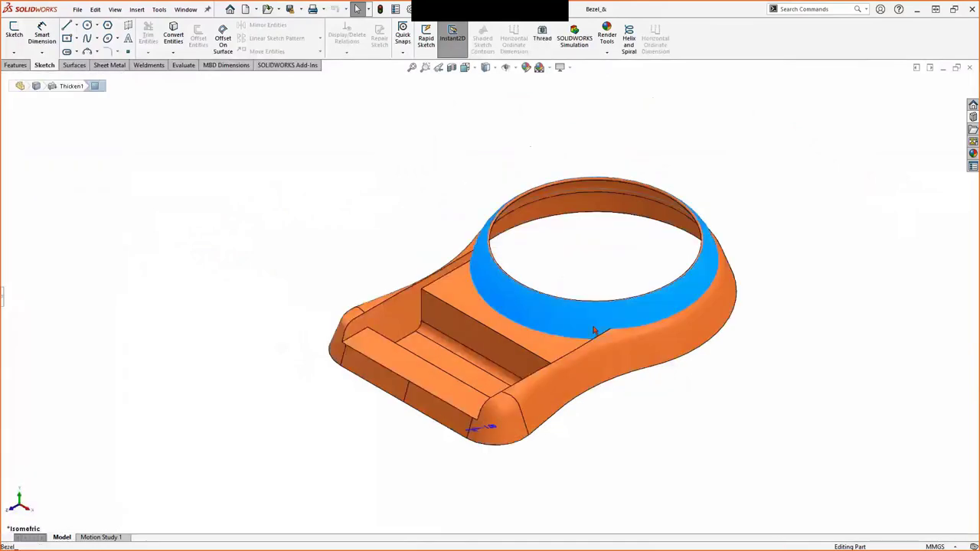
# Revolve the R15 curved profile 360° about Line1 into a ring surface.
pyautogui.click(642, 394)
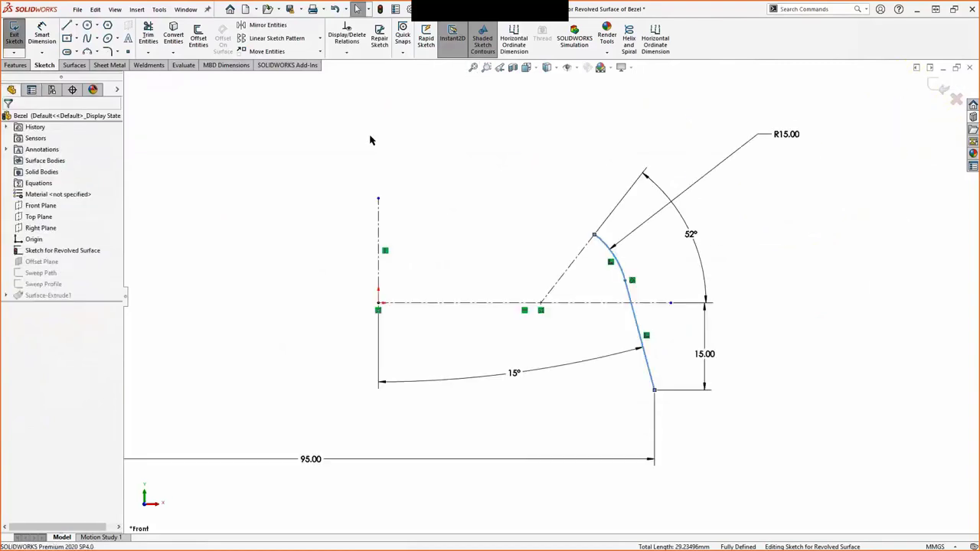
pyautogui.click(15, 65)
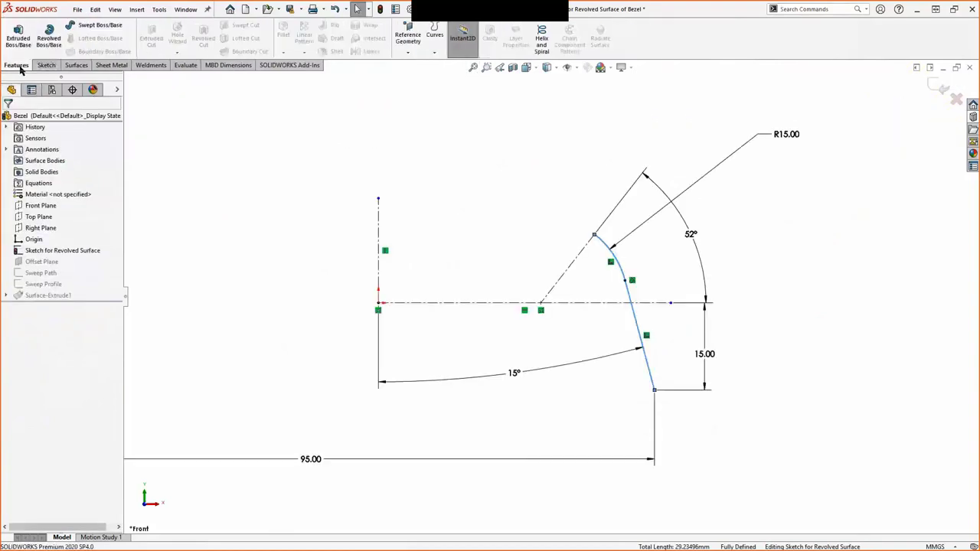
pyautogui.click(75, 65)
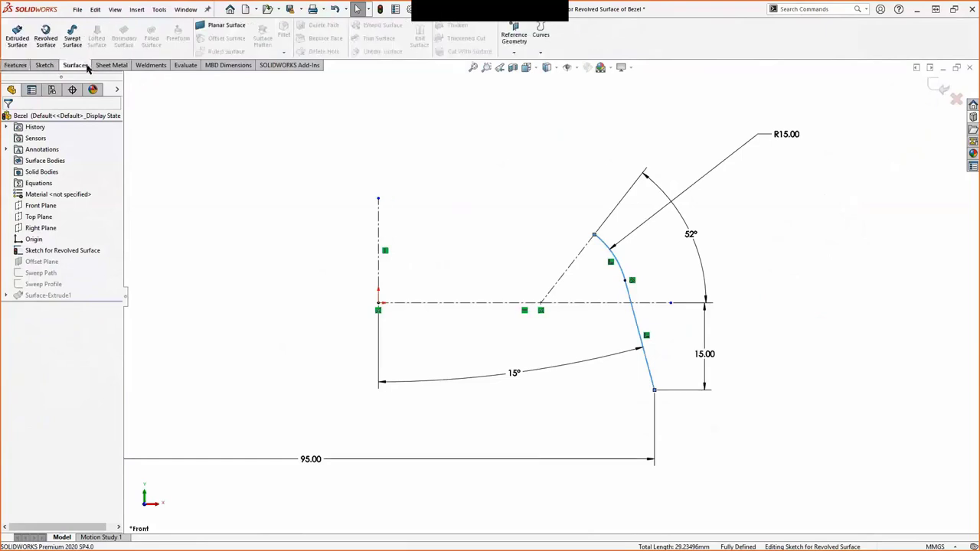
pyautogui.click(45, 37)
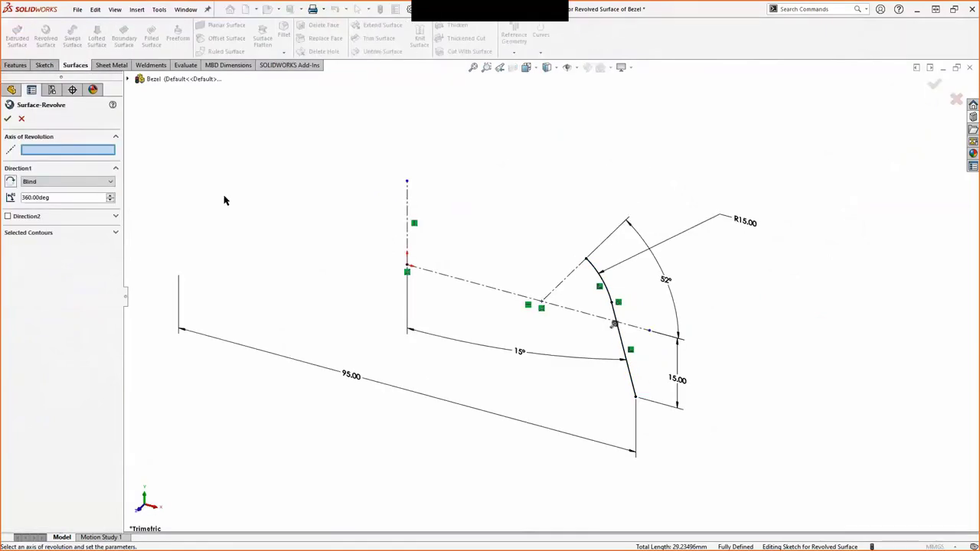
pyautogui.moveTo(403, 236)
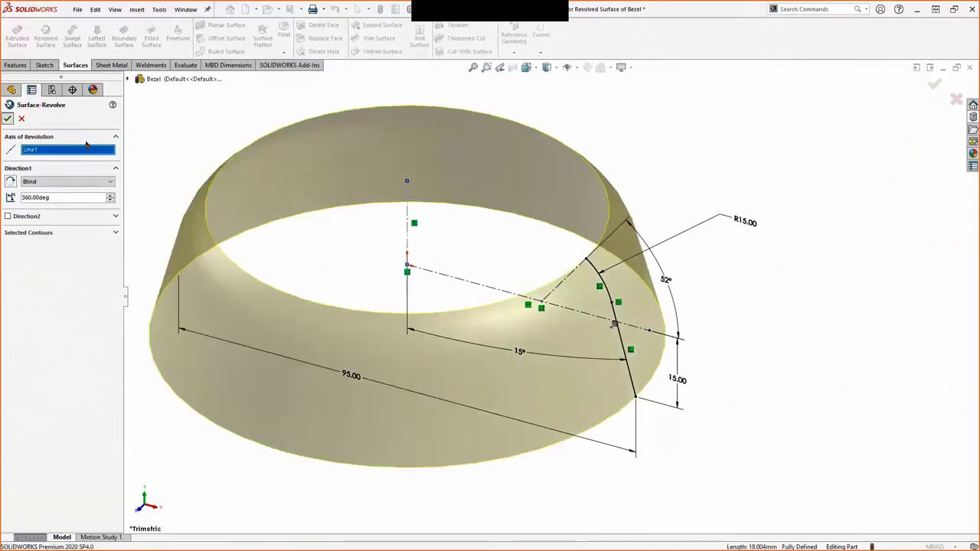
pyautogui.click(8, 118)
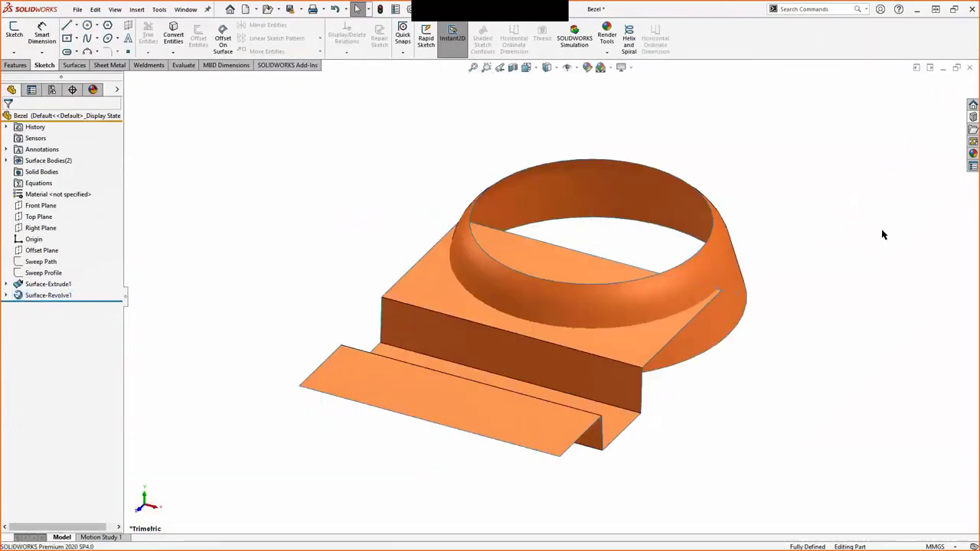
# Sweep Sweep Profile along Sweep Path into a surface with tangent faces merged.
pyautogui.click(75, 64)
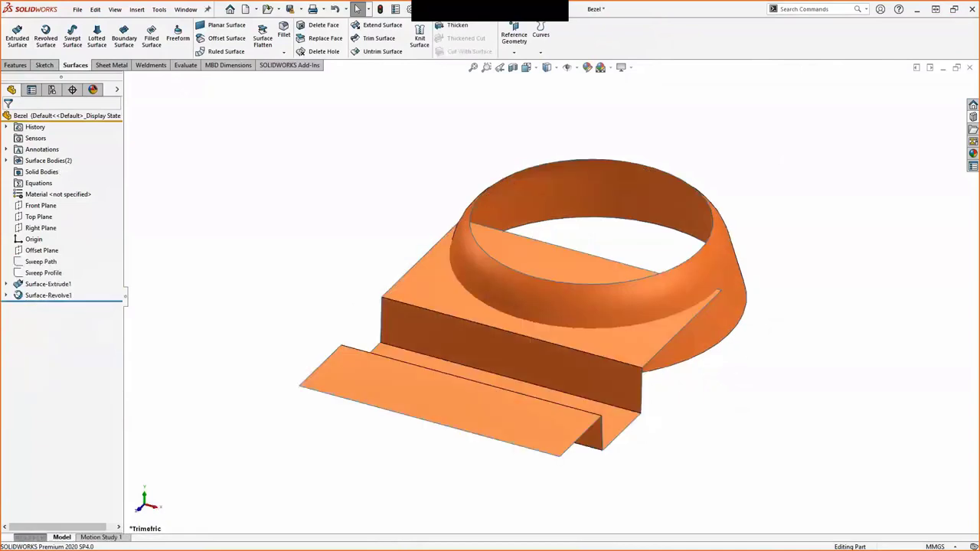
pyautogui.moveTo(73, 42)
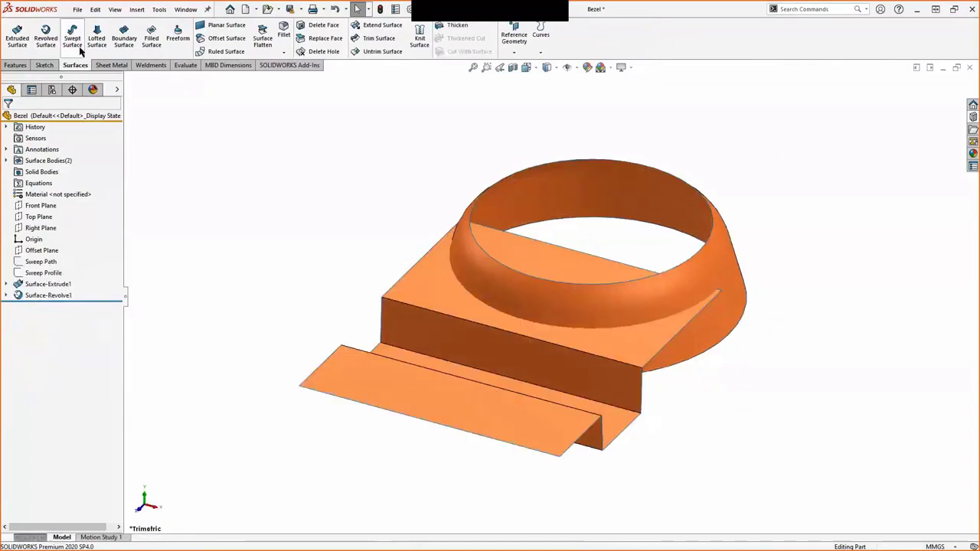
pyautogui.click(72, 38)
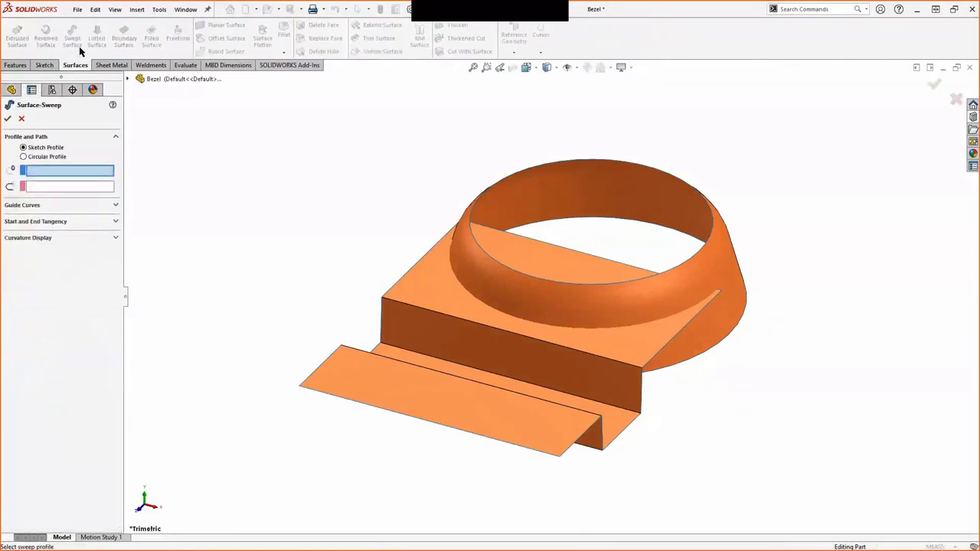
pyautogui.click(139, 79)
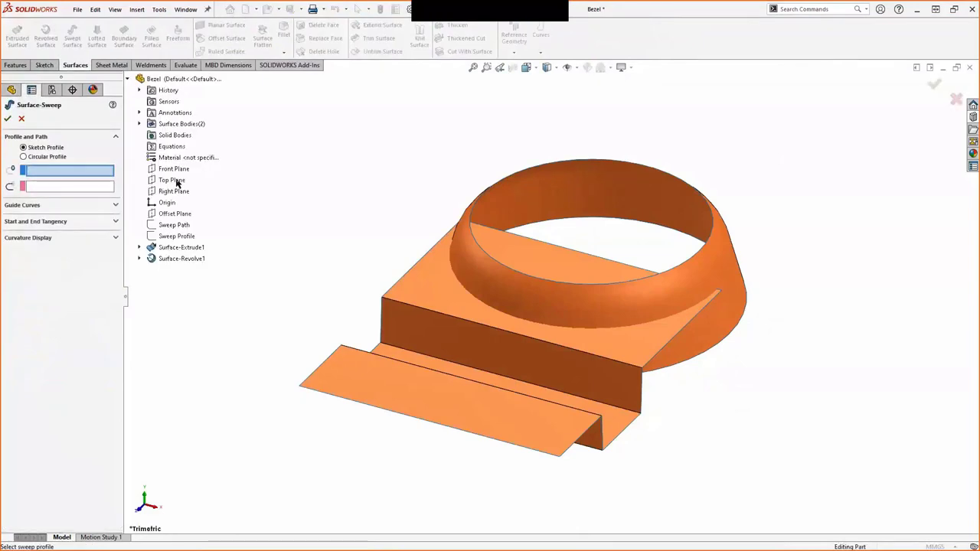
pyautogui.click(176, 236)
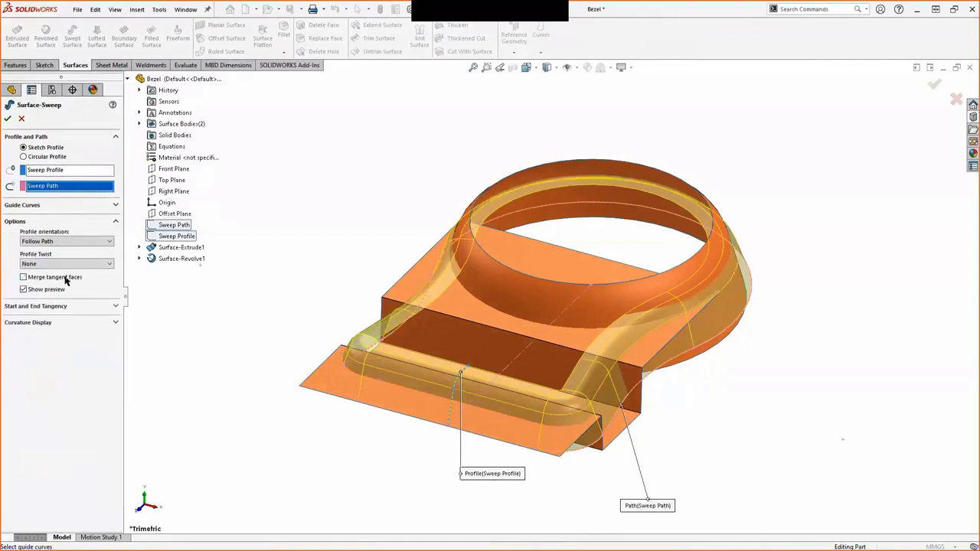
pyautogui.click(24, 278)
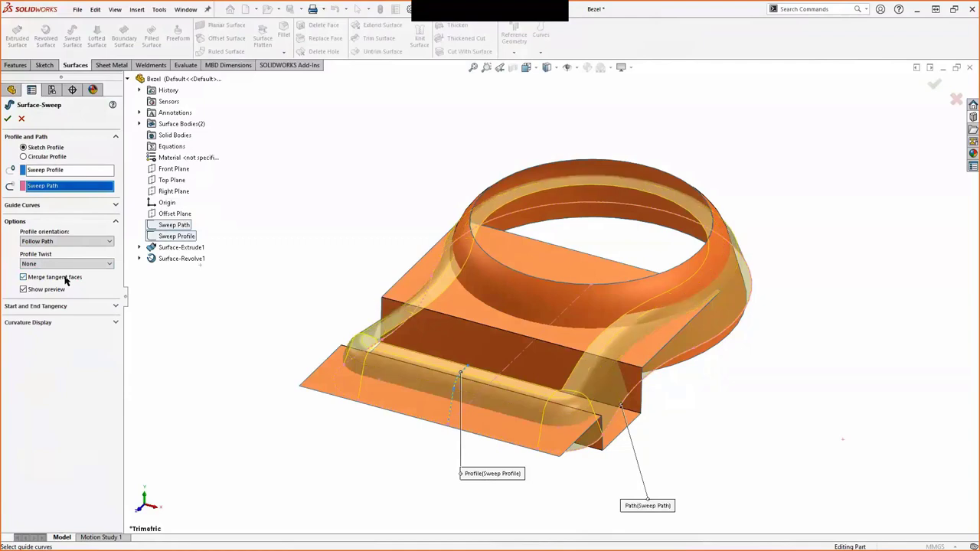
pyautogui.moveTo(357, 339)
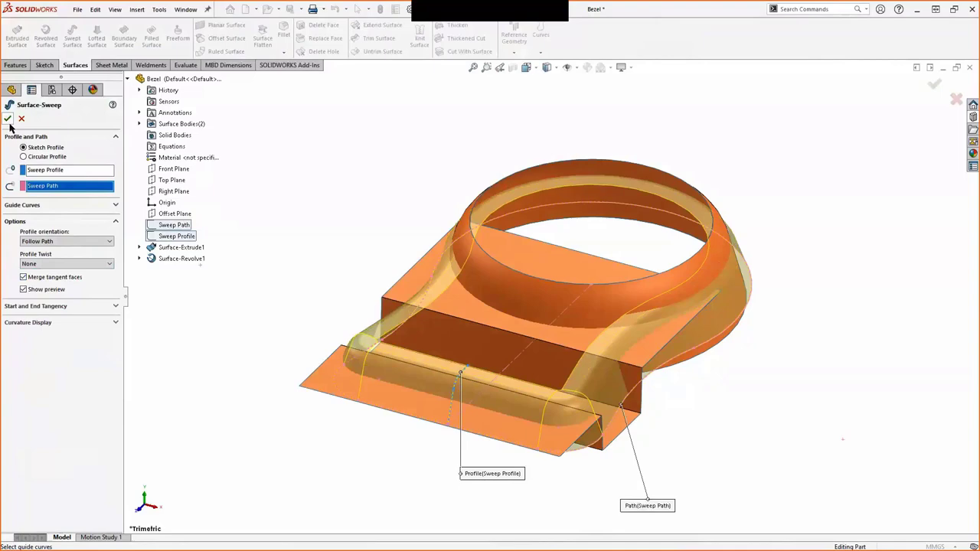
pyautogui.click(9, 119)
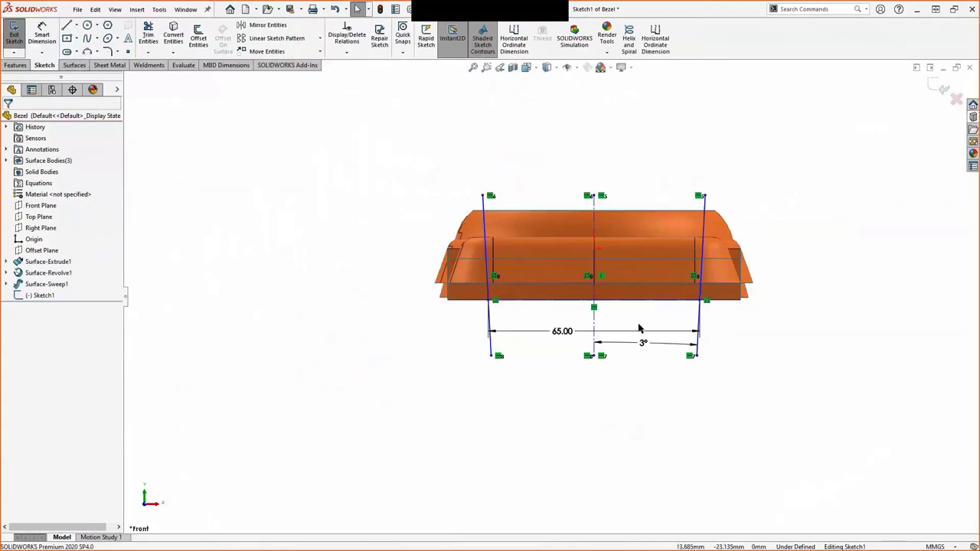
# Extrude the two 3° side-wall lines as surfaces Up To Vertex at the flat surface corner.
pyautogui.click(75, 65)
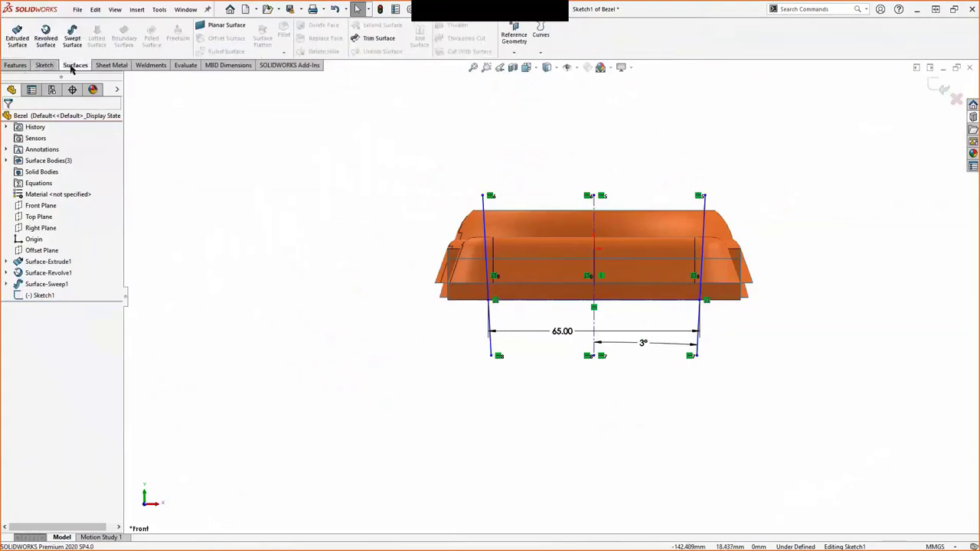
pyautogui.click(17, 37)
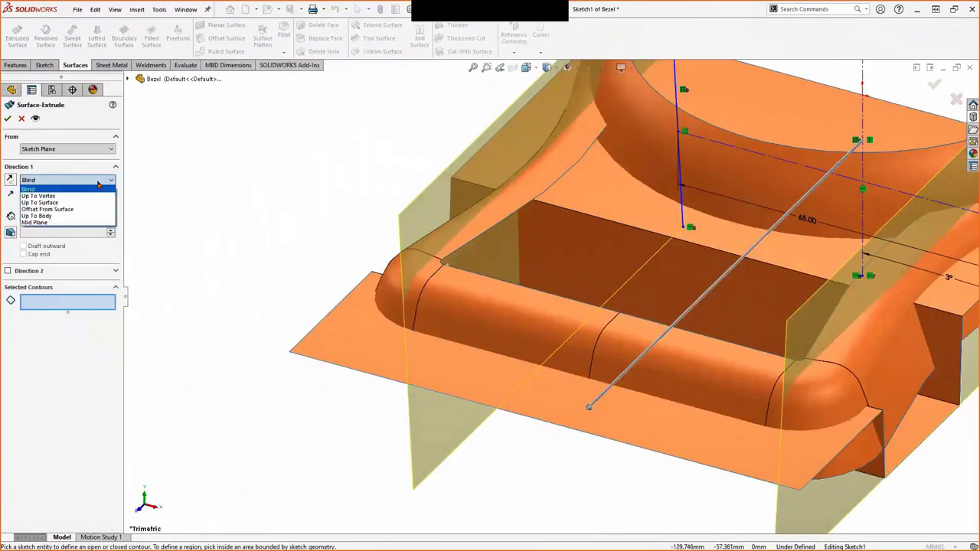
pyautogui.click(37, 195)
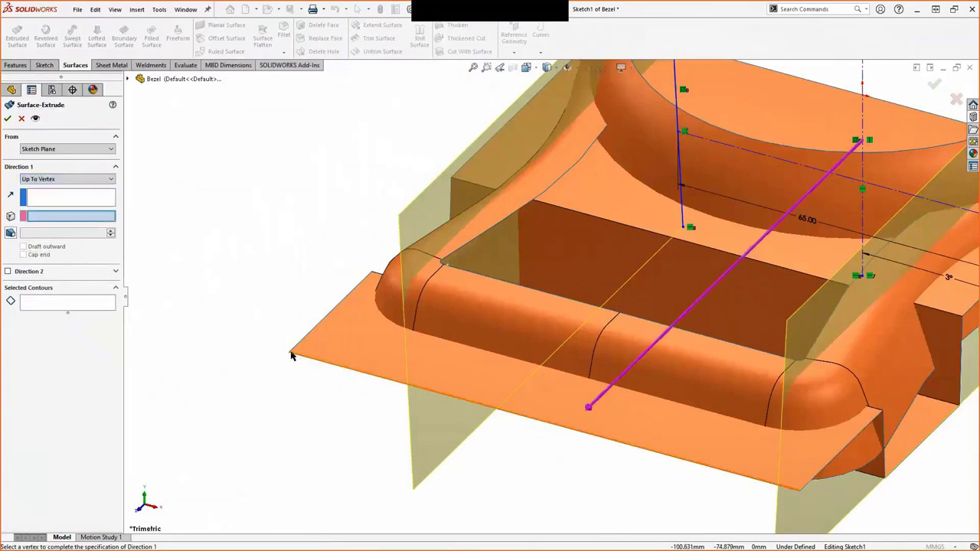
pyautogui.click(294, 356)
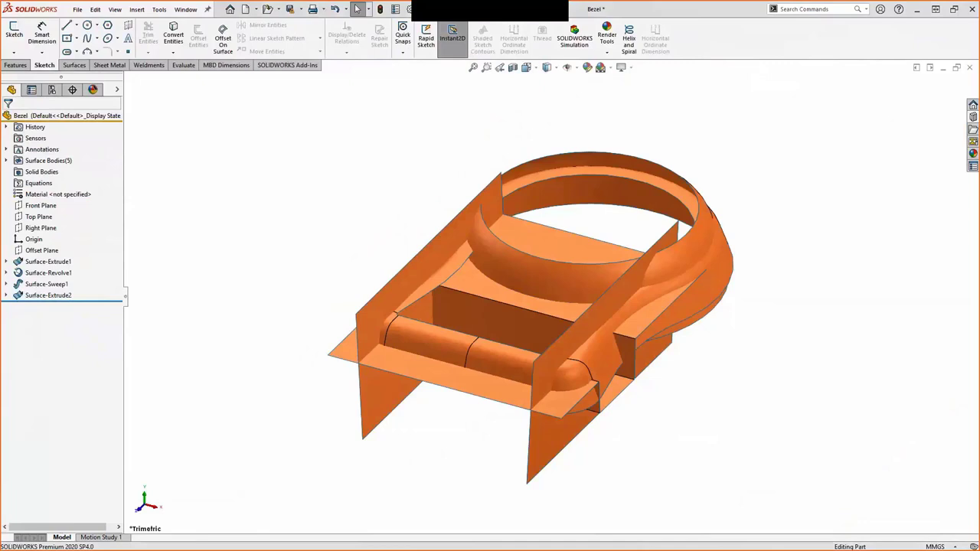
pyautogui.click(75, 64)
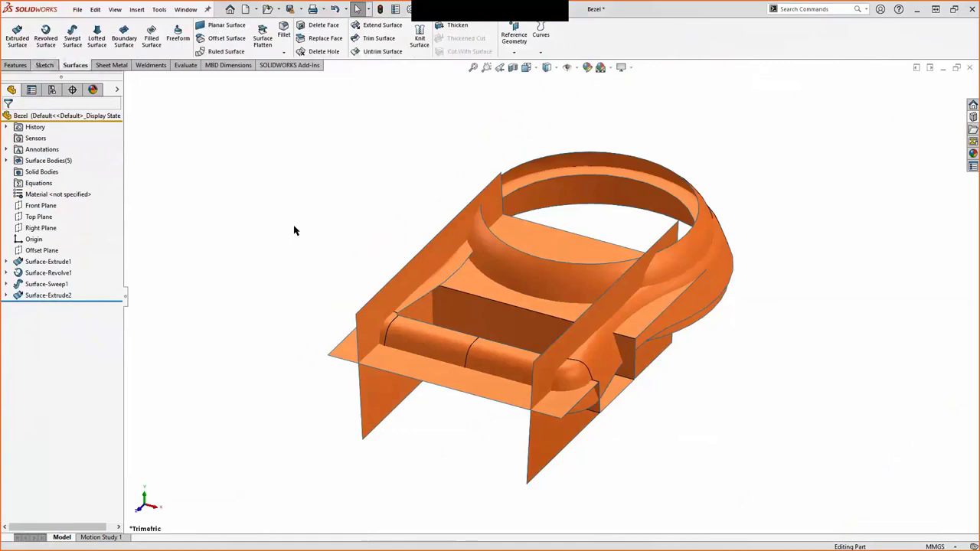
pyautogui.moveTo(360, 310)
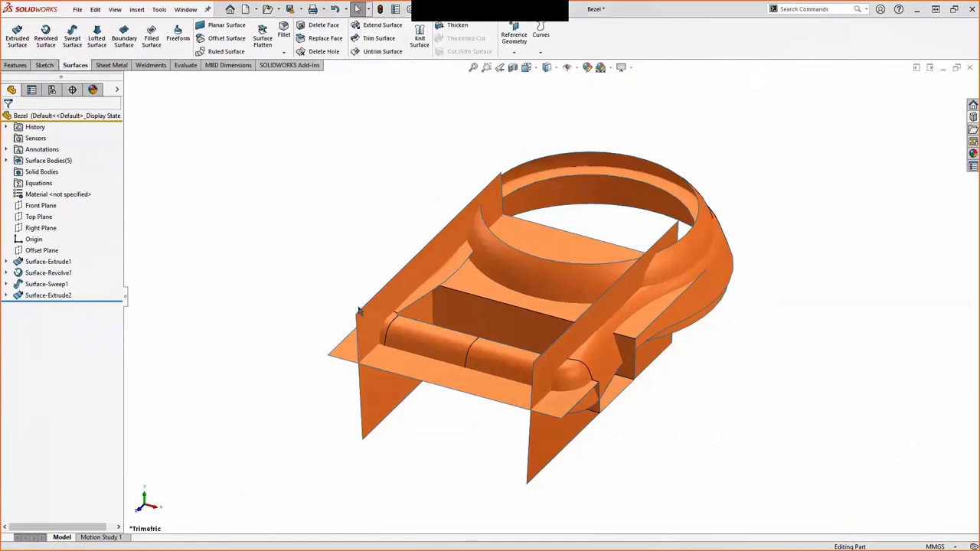
# Mutually trim Surface-Extrude1/2 with the surrounding surfaces, removing excess wall pieces.
pyautogui.click(48, 294)
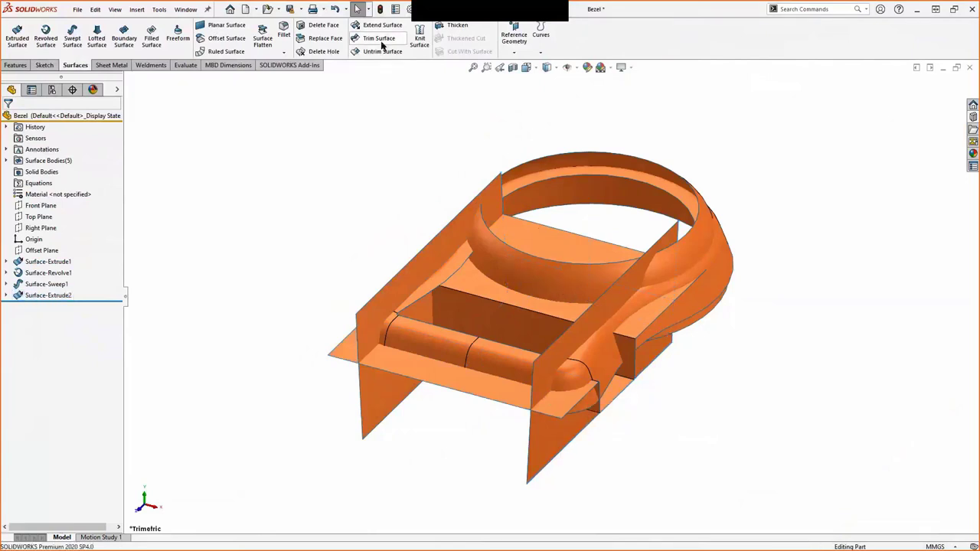
pyautogui.click(379, 38)
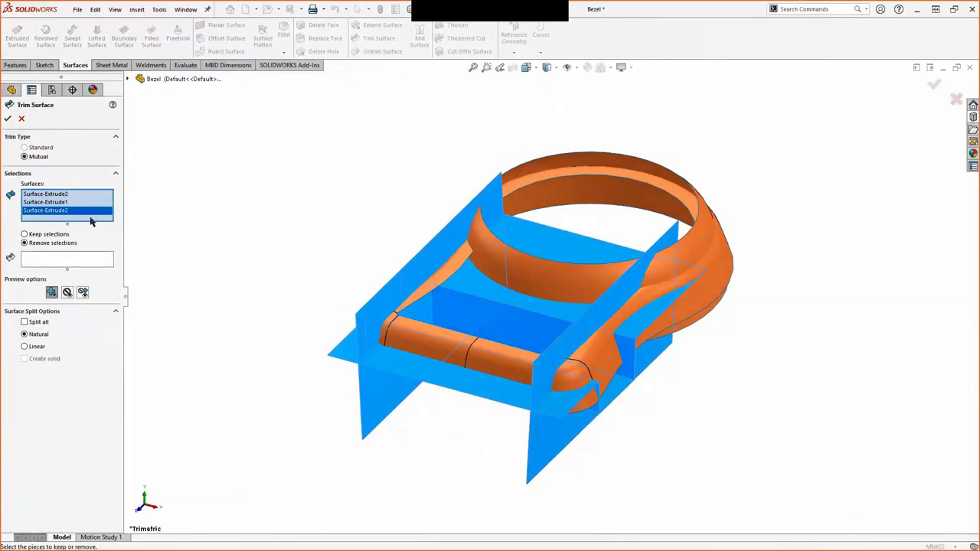
pyautogui.click(342, 350)
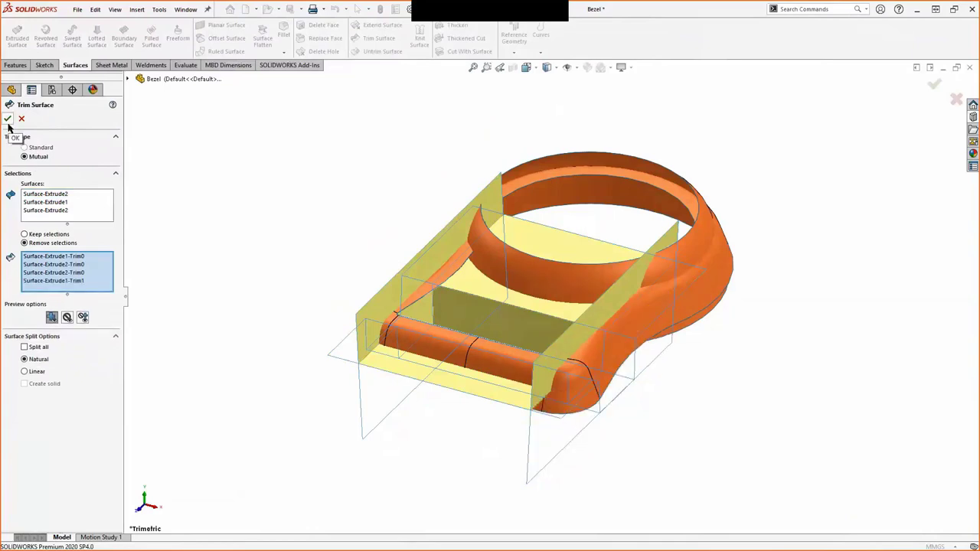
pyautogui.click(8, 118)
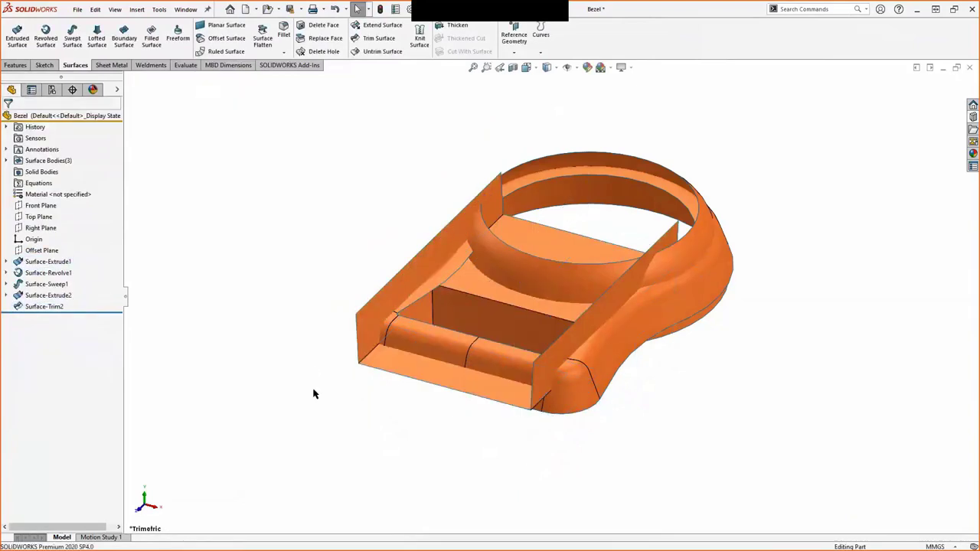
# Expand Surface Bodies and switch to the part1 document window.
pyautogui.click(7, 160)
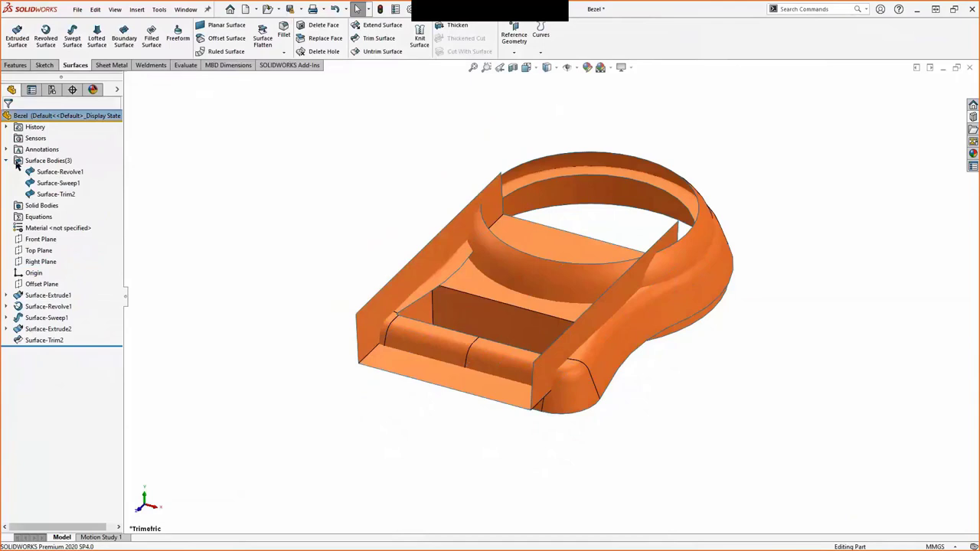
pyautogui.click(56, 193)
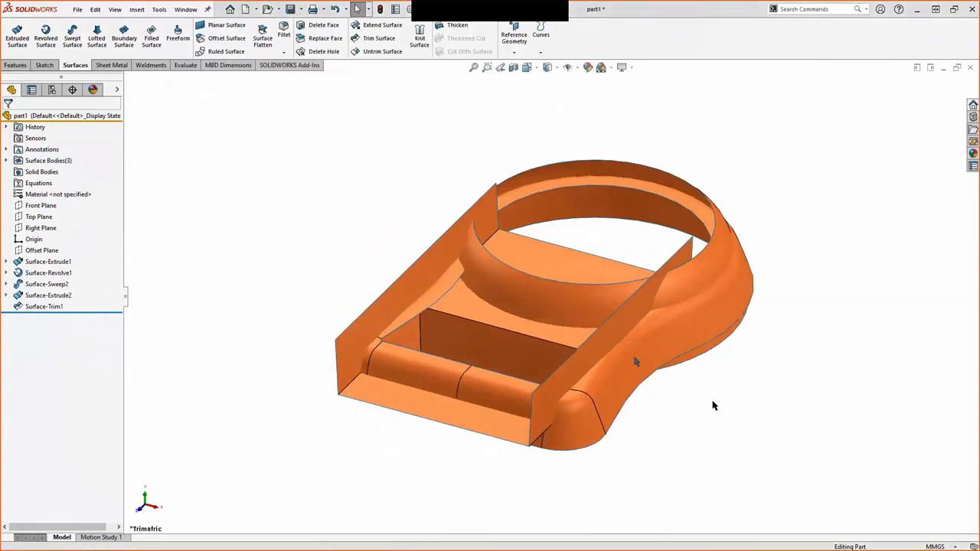
pyautogui.click(47, 284)
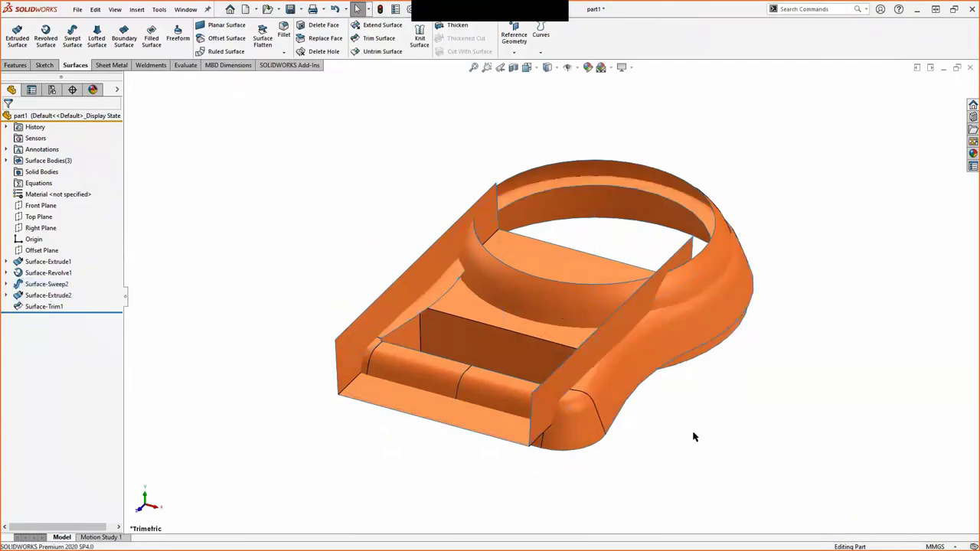
pyautogui.click(378, 38)
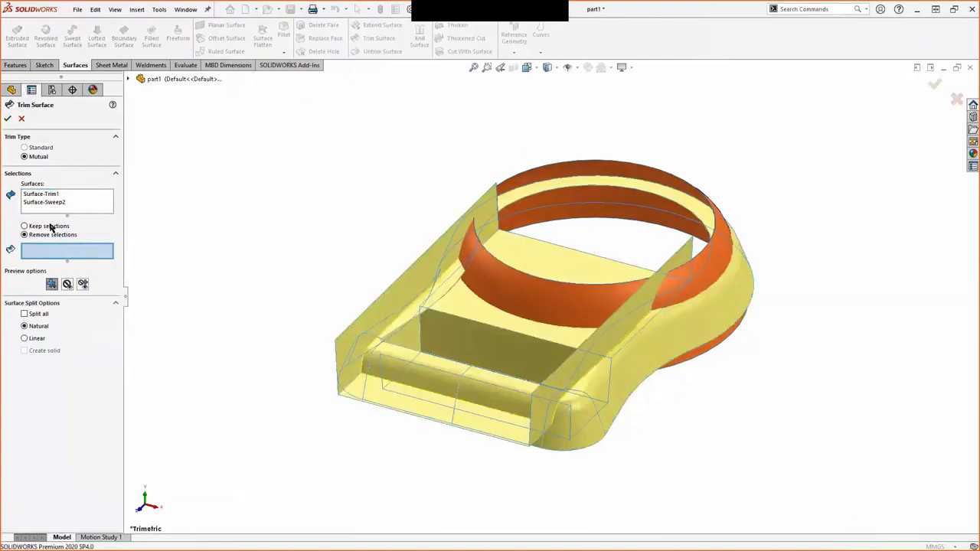
# Mutually trim Surface-Trim1 and Surface-Sweep2, keeping selected pieces, into Surface-Trim4.
pyautogui.click(25, 226)
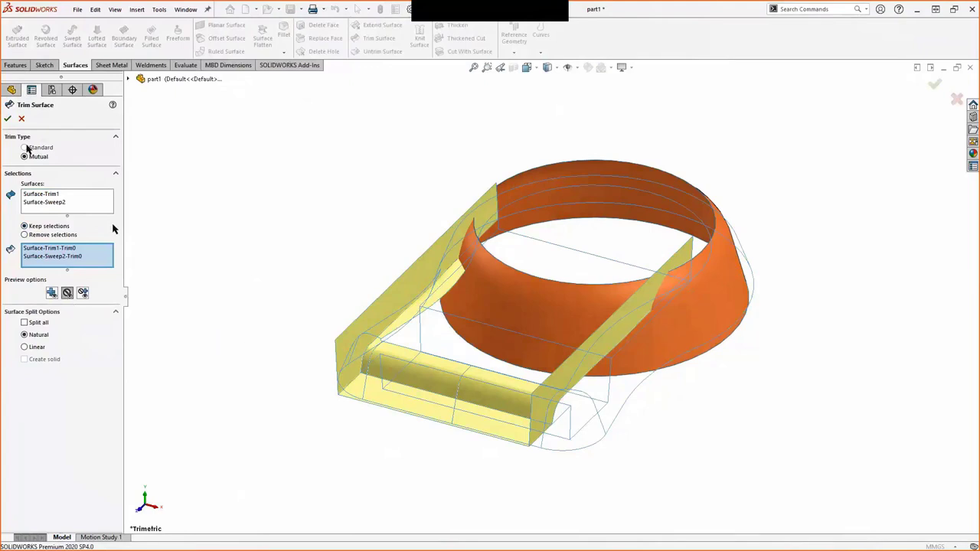
pyautogui.click(8, 117)
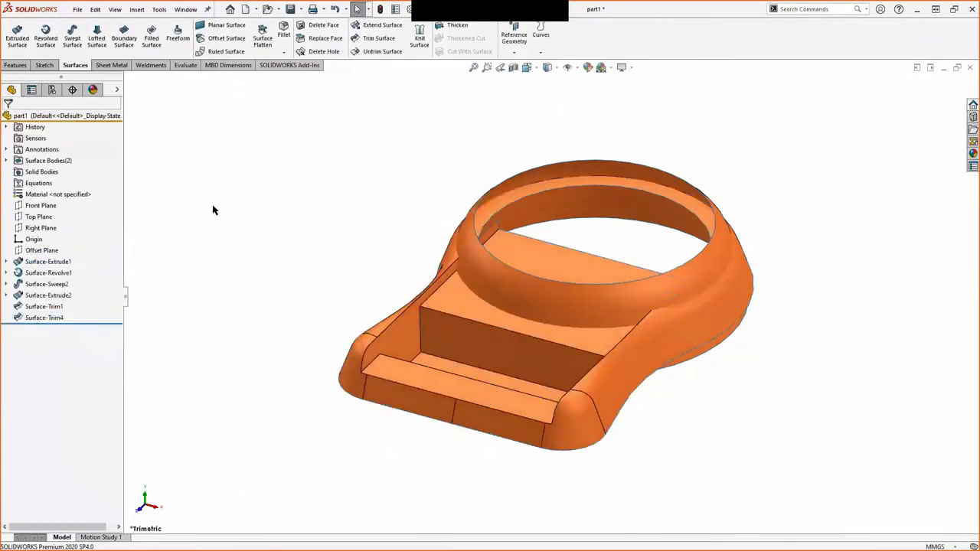
pyautogui.click(6, 160)
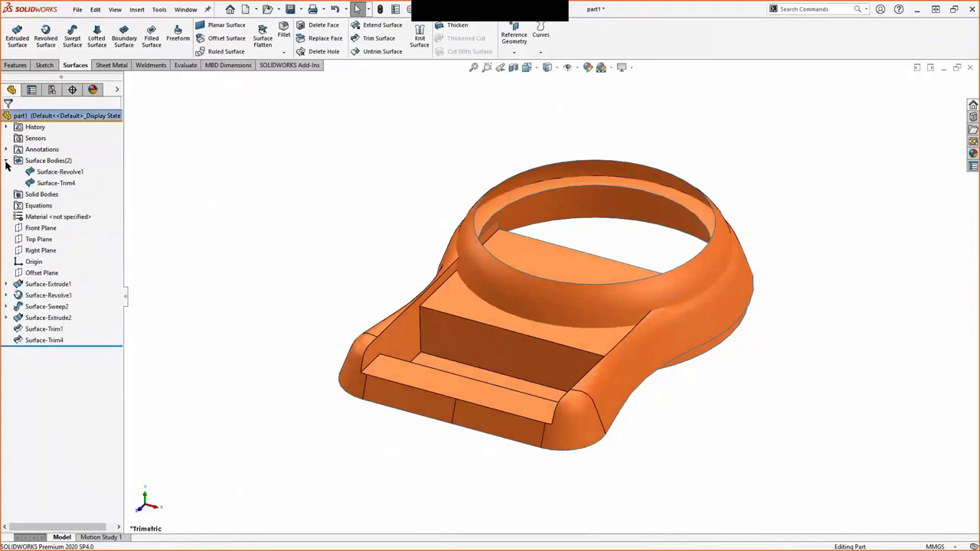
pyautogui.click(6, 160)
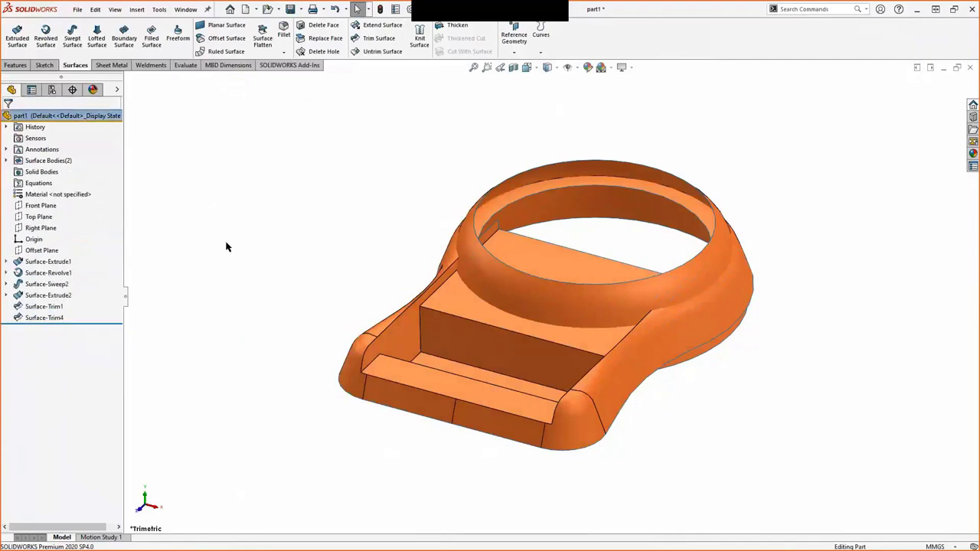
pyautogui.moveTo(260, 260)
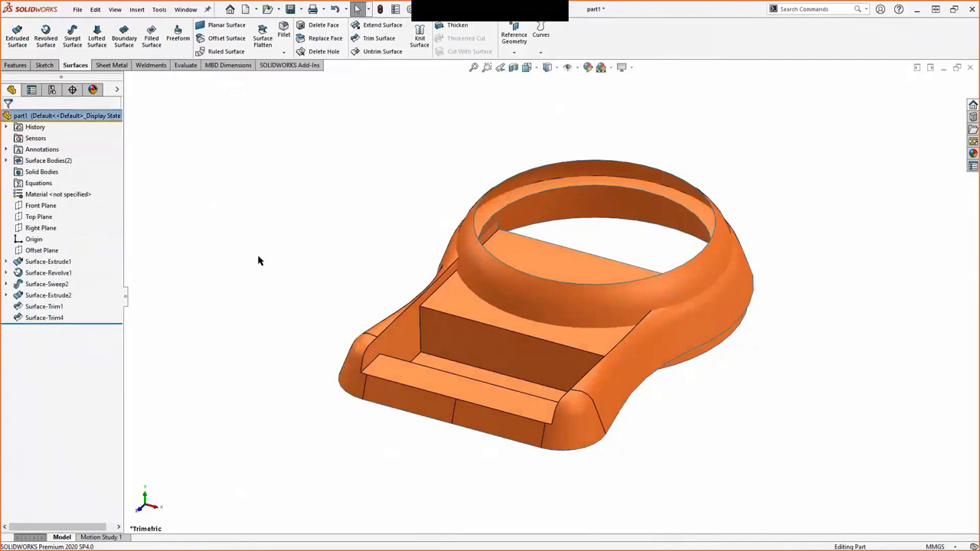
pyautogui.click(46, 284)
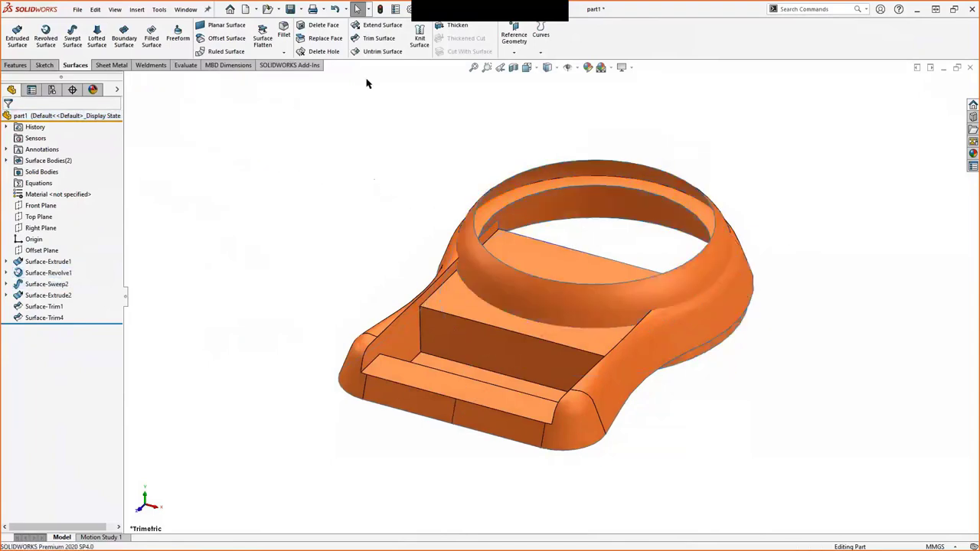
pyautogui.click(378, 39)
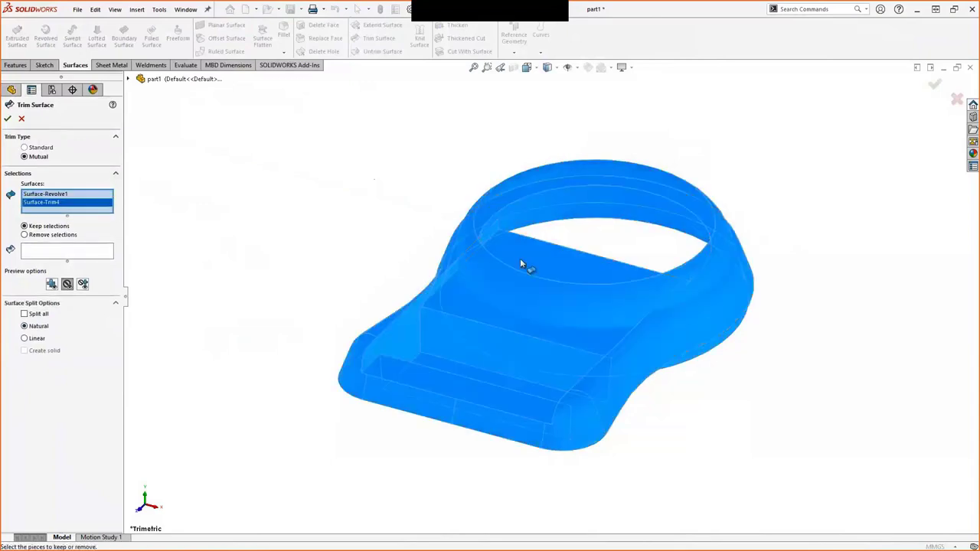
# Mutually trim Surface-Revolve1 with Surface-Trim4, removing excess pieces, into Surface-Trim5.
pyautogui.click(24, 234)
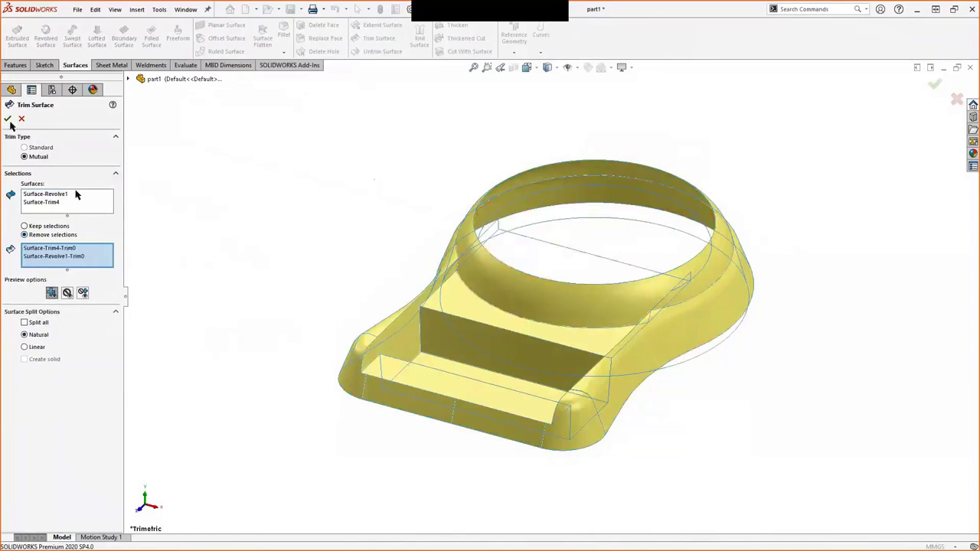
pyautogui.click(8, 117)
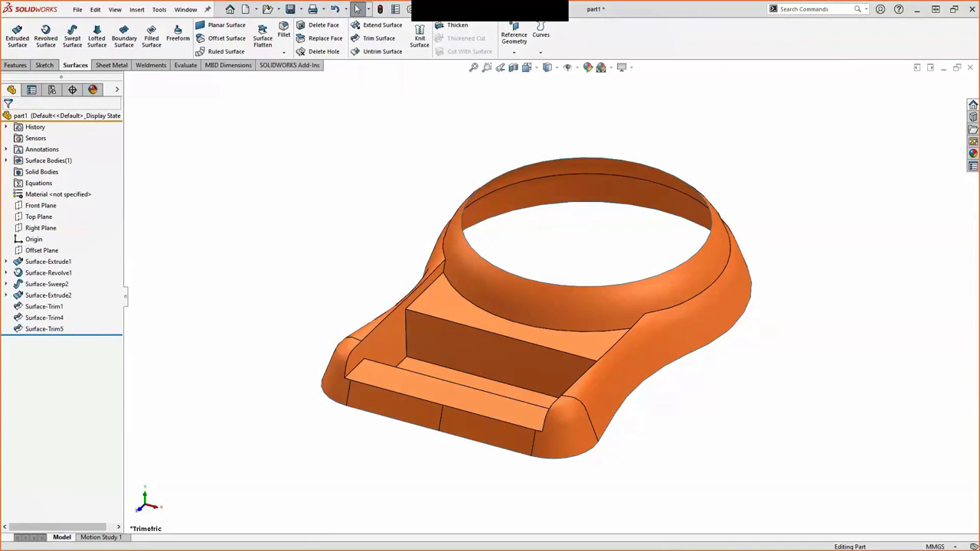
pyautogui.moveTo(365, 139)
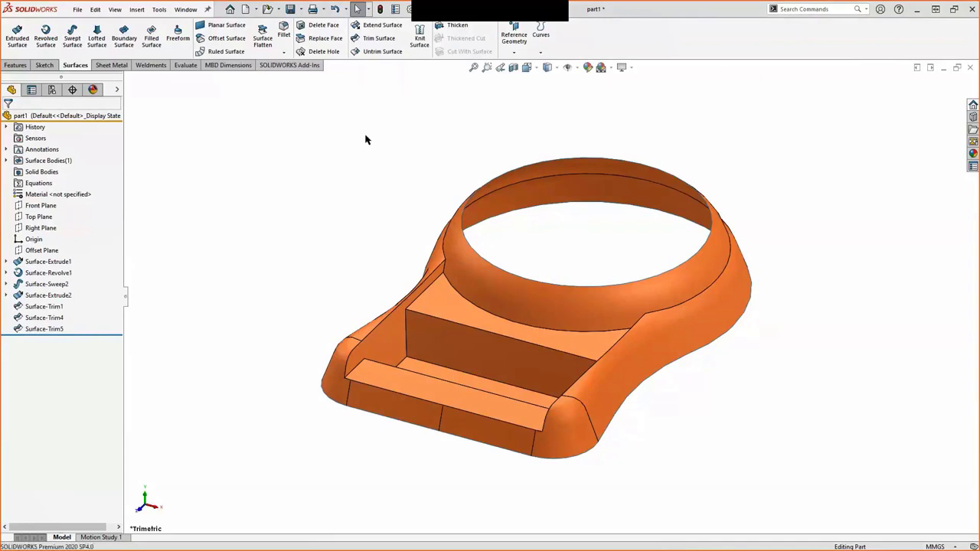
pyautogui.click(6, 160)
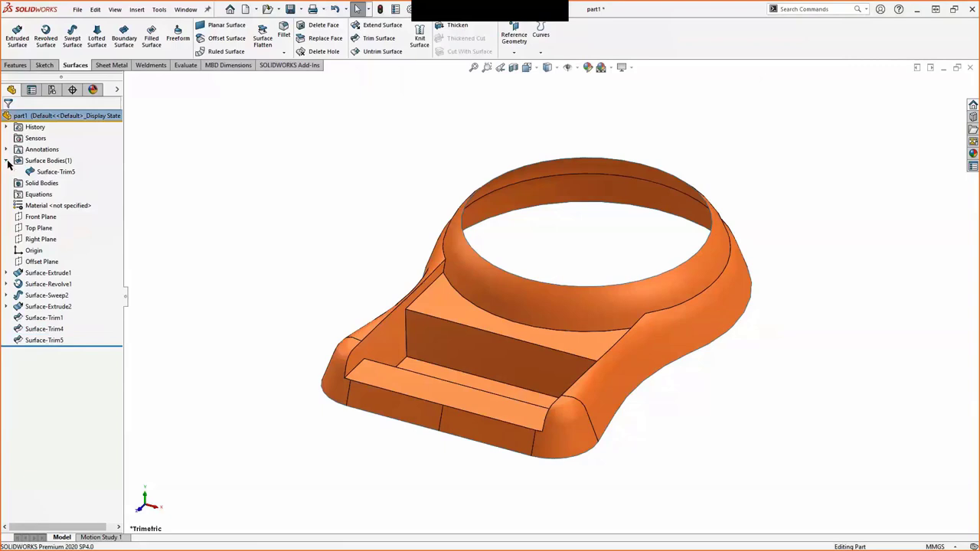
pyautogui.click(6, 160)
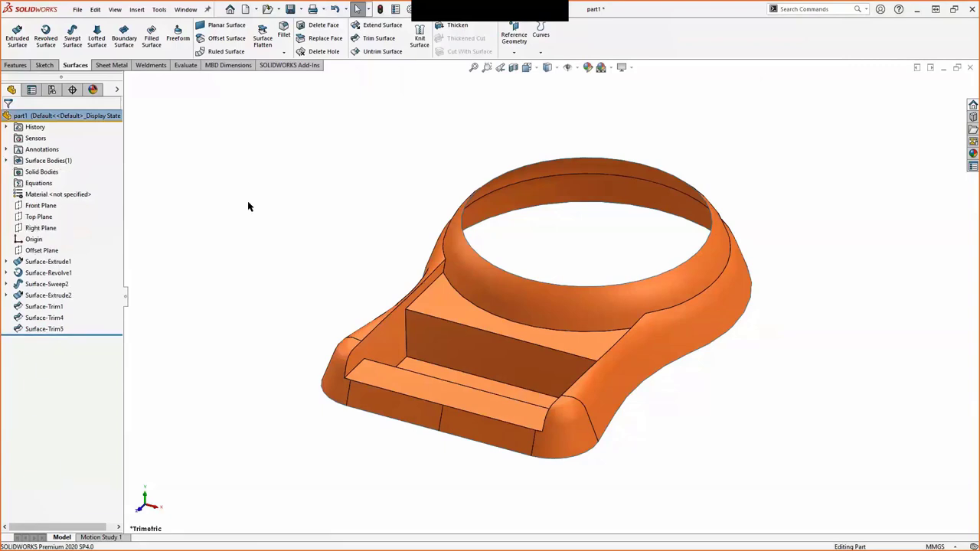
pyautogui.moveTo(474, 107)
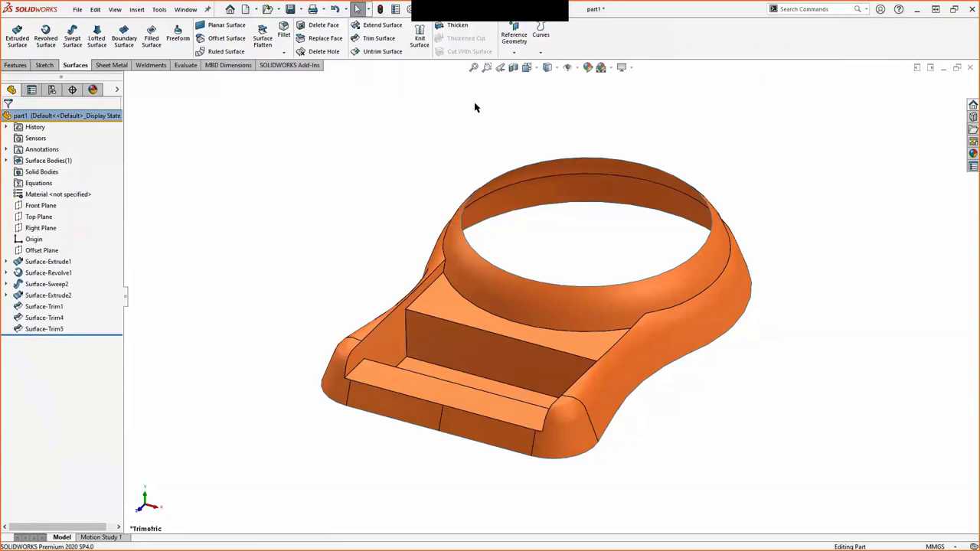
pyautogui.click(512, 66)
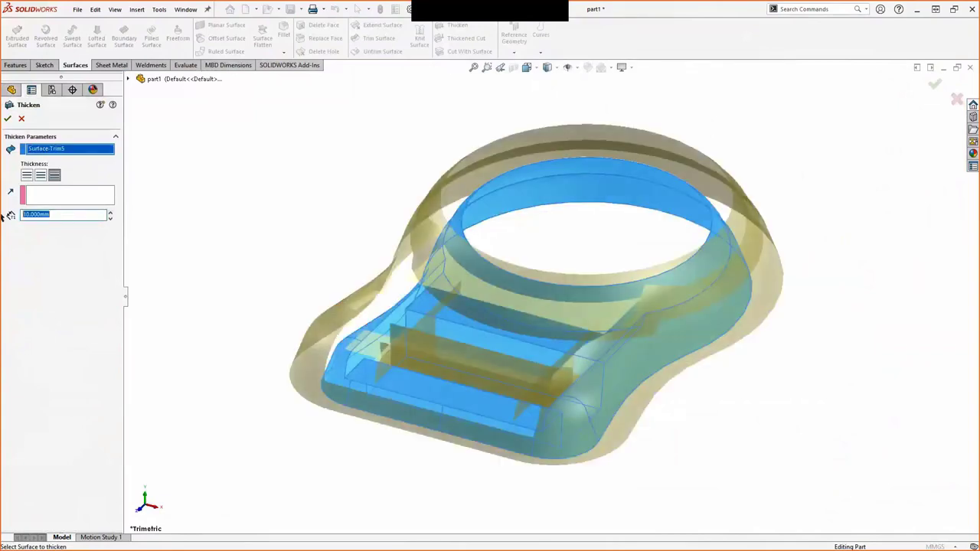
# Thicken Surface-Trim5 by 1.000 mm and section it on the Right Plane.
pyautogui.write('1.000mm')
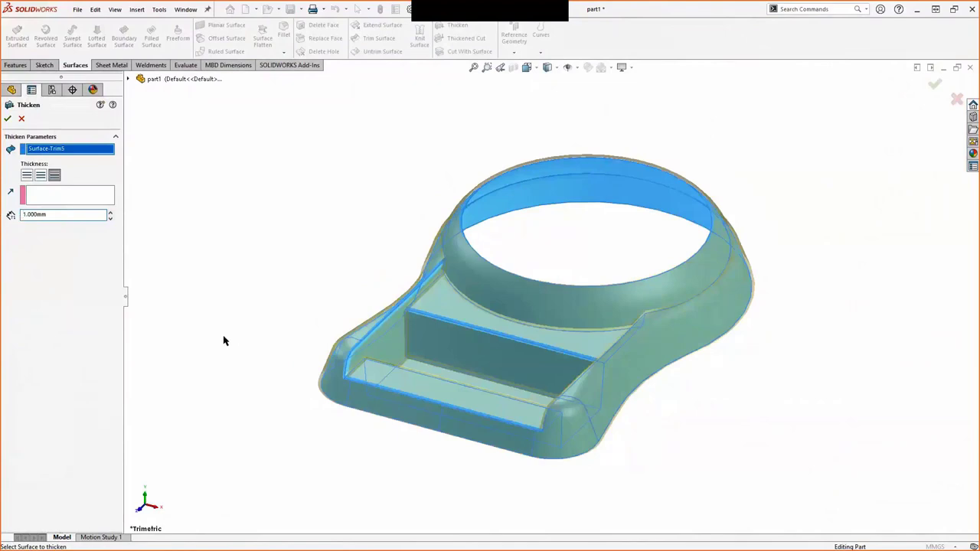
pyautogui.moveTo(8, 118)
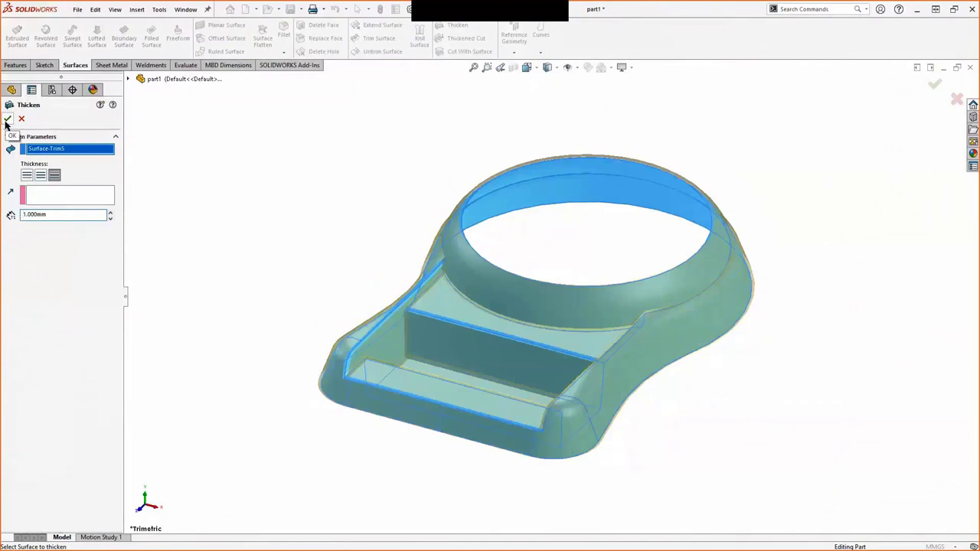
pyautogui.click(8, 119)
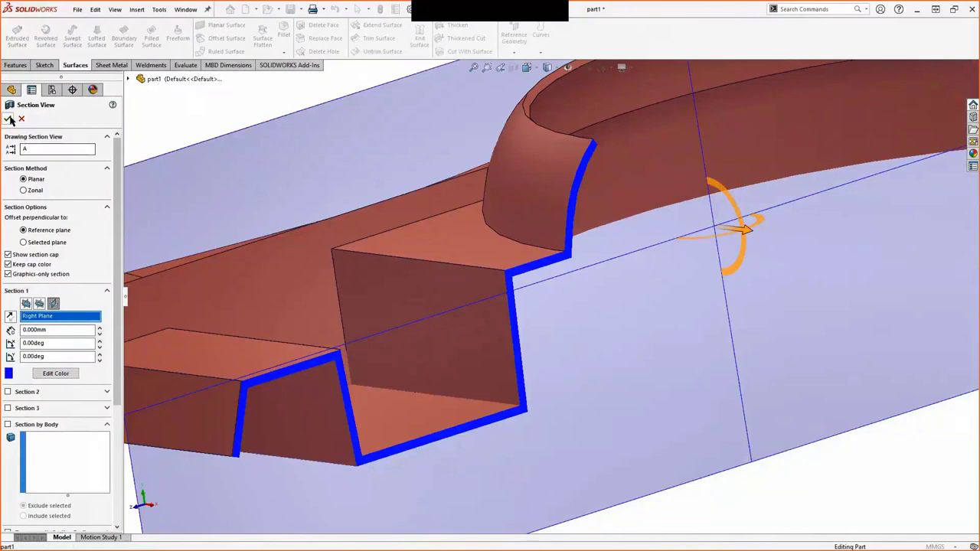
pyautogui.click(8, 119)
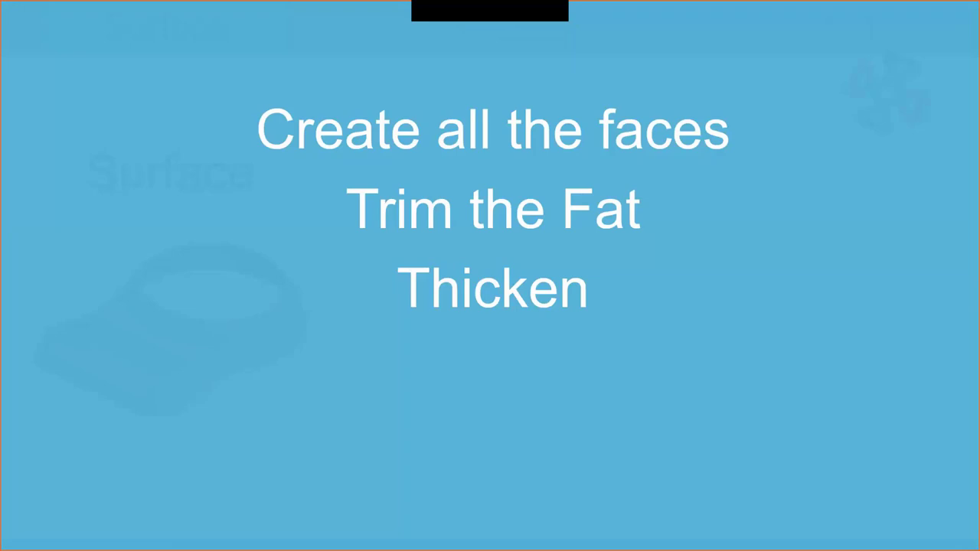
# Switch to the new Part1 holding the path, profile and revolve sketches.
pyautogui.click(489, 27)
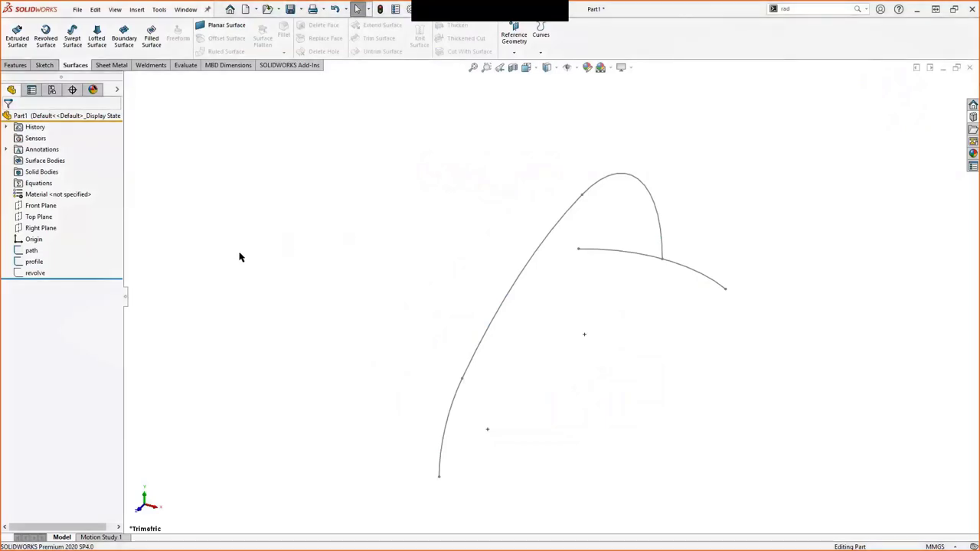
# Sweep the profile along the path into Surface-Sweep3 with tangent faces merged.
pyautogui.click(31, 251)
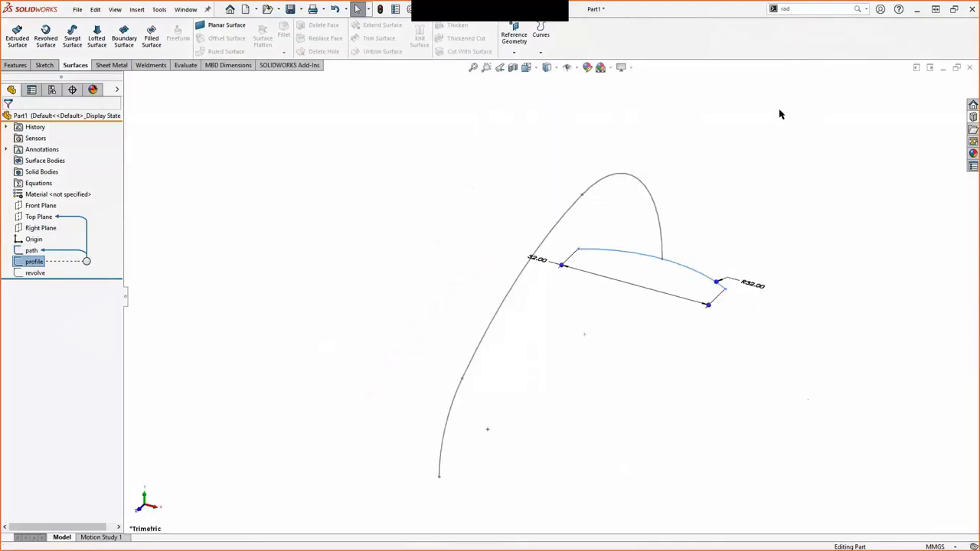
pyautogui.click(72, 36)
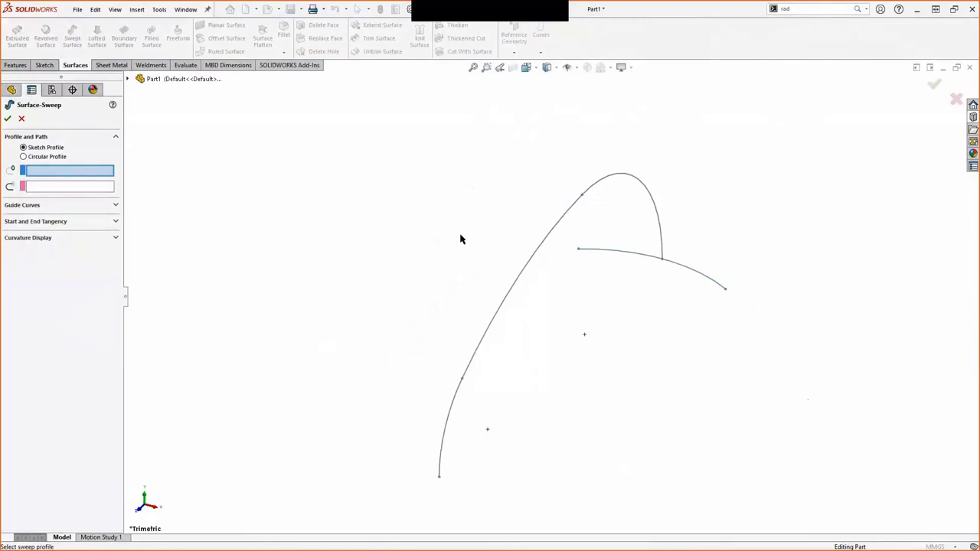
pyautogui.click(663, 249)
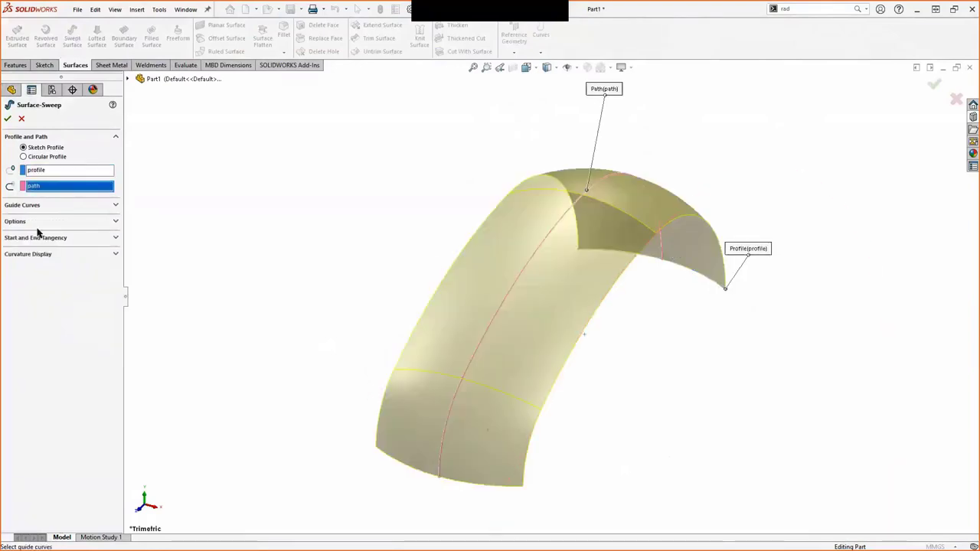
pyautogui.click(15, 221)
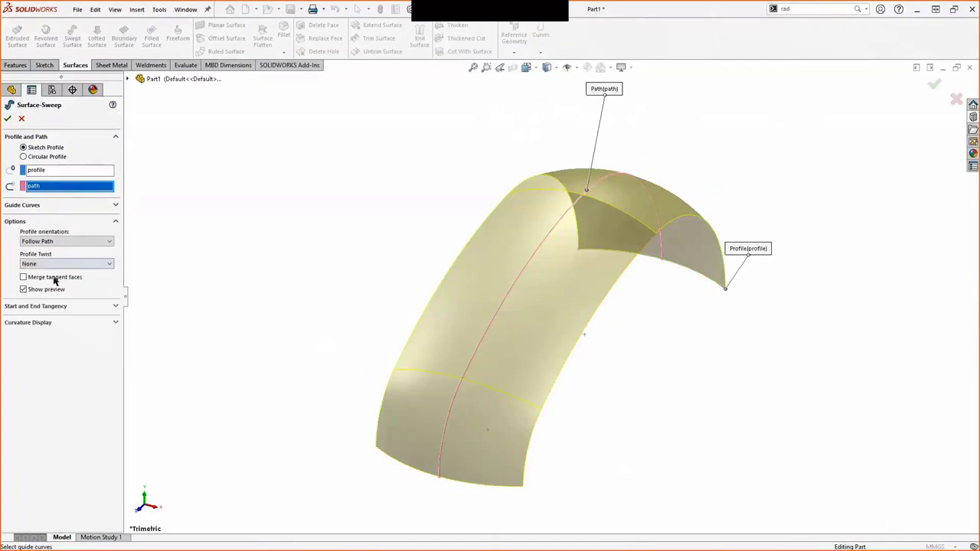
pyautogui.click(24, 276)
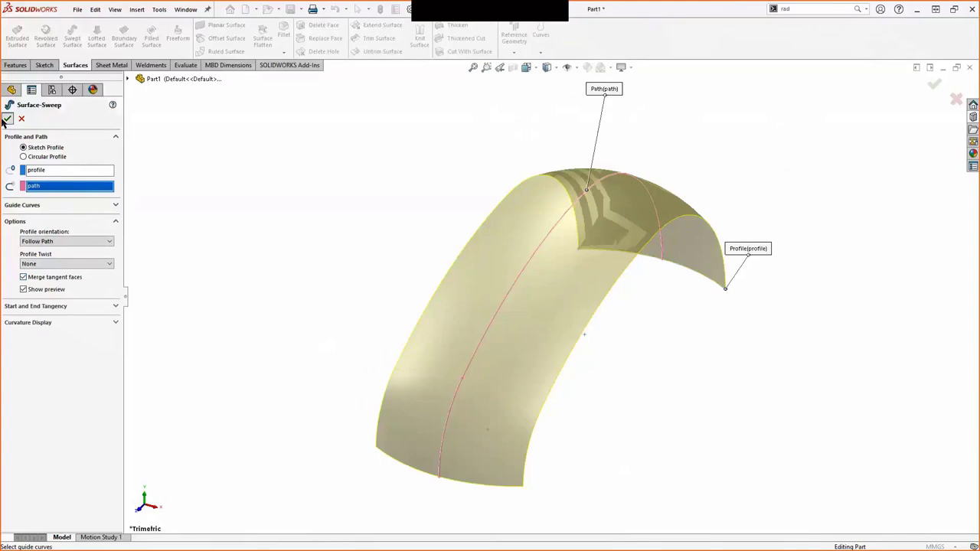
pyautogui.click(7, 118)
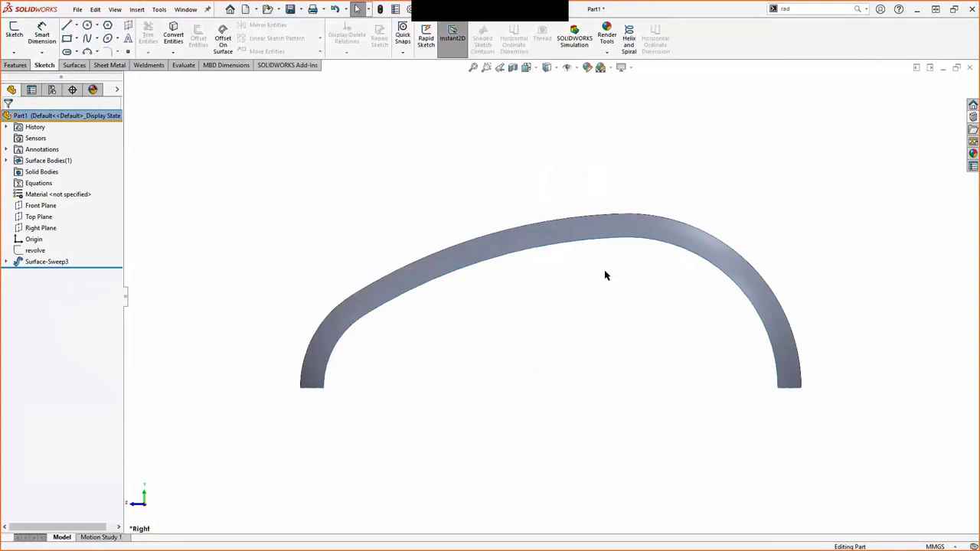
pyautogui.moveTo(504, 413)
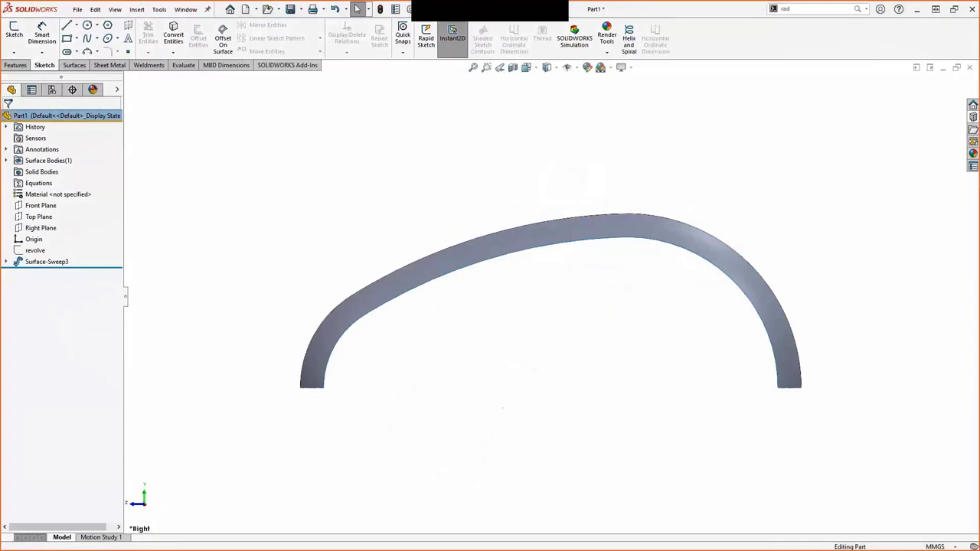
pyautogui.moveTo(256, 276)
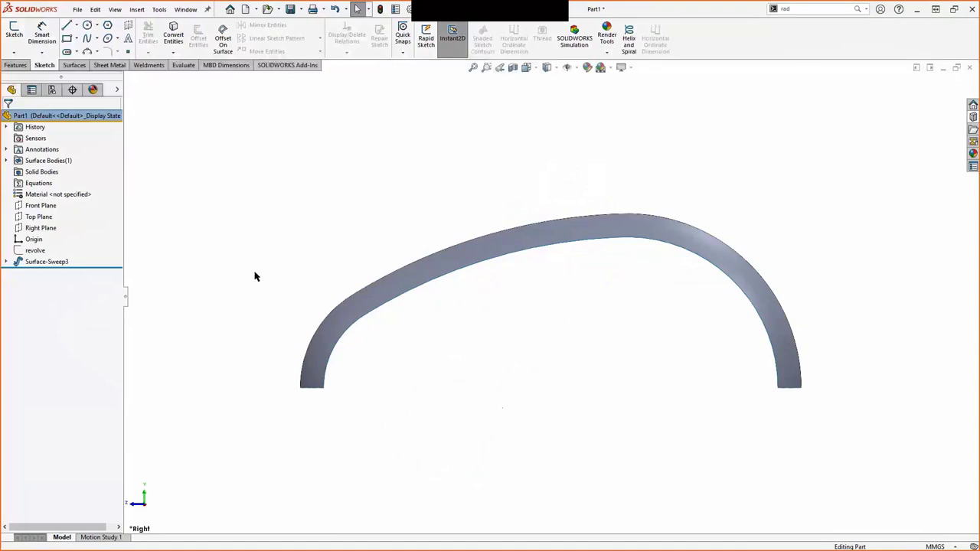
pyautogui.click(38, 217)
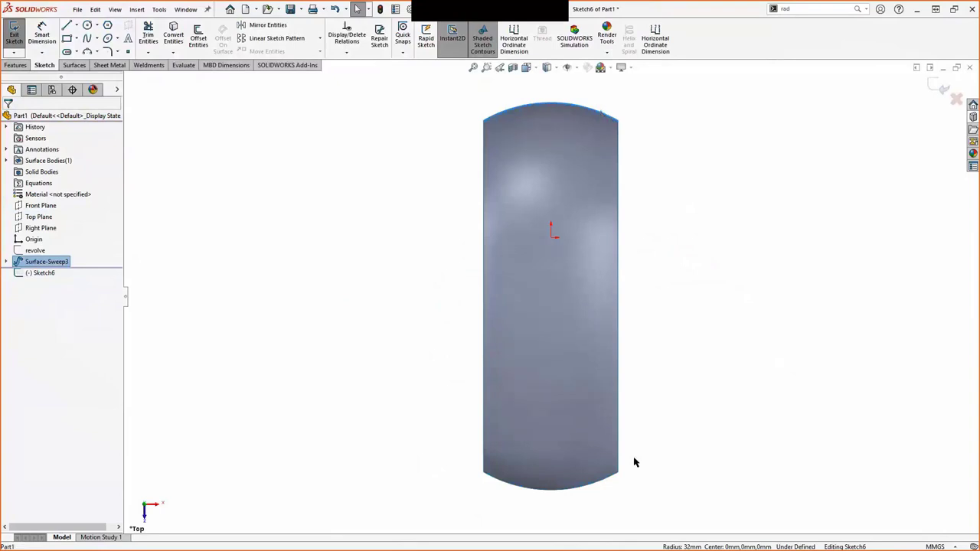
pyautogui.moveTo(613, 480)
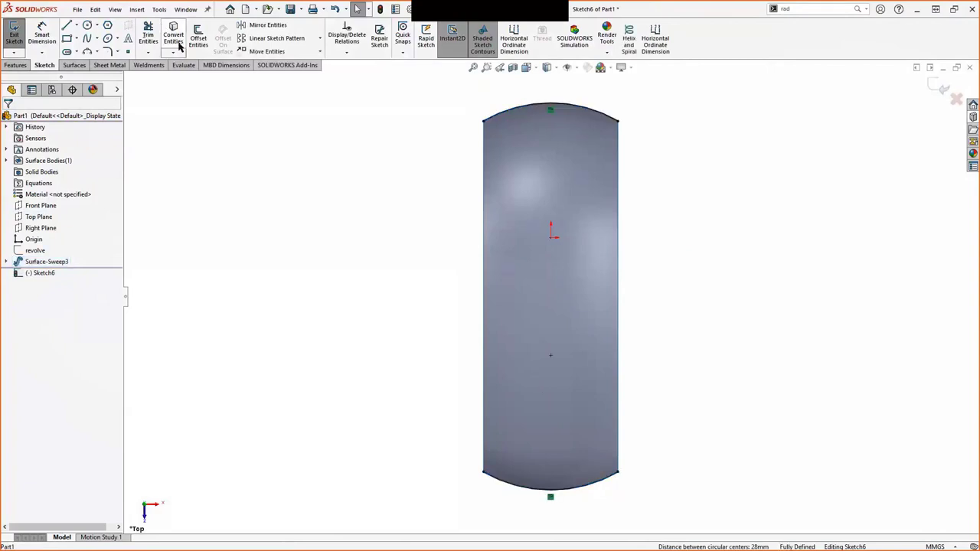
# Close the traced outline with a line and extrude it up to Surface-Sweep3.
pyautogui.click(67, 25)
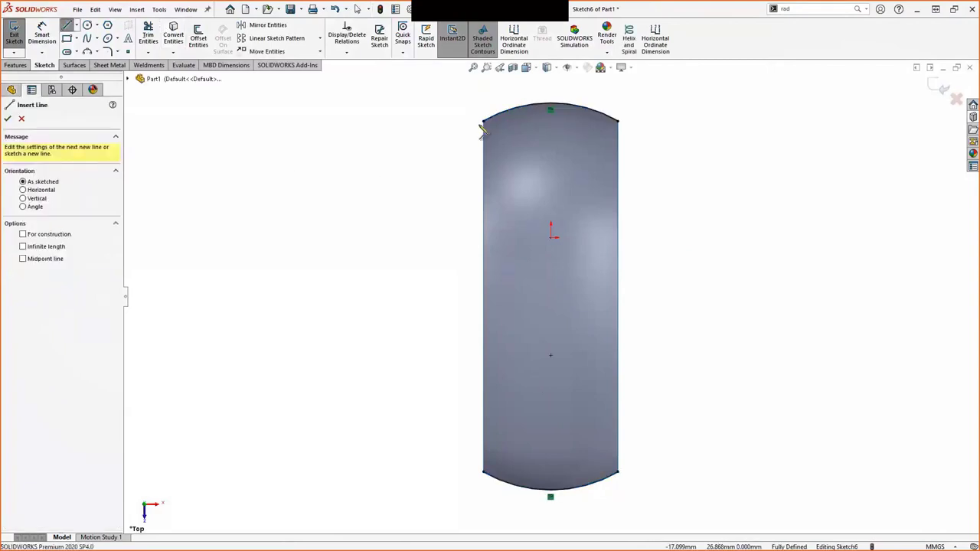
pyautogui.moveTo(482, 130); pyautogui.dragTo(482, 485)
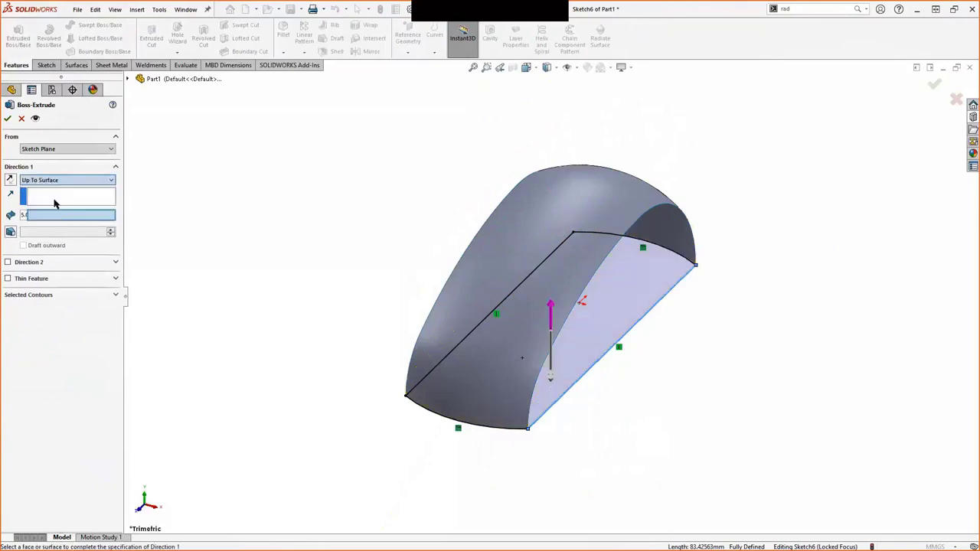
pyautogui.click(528, 230)
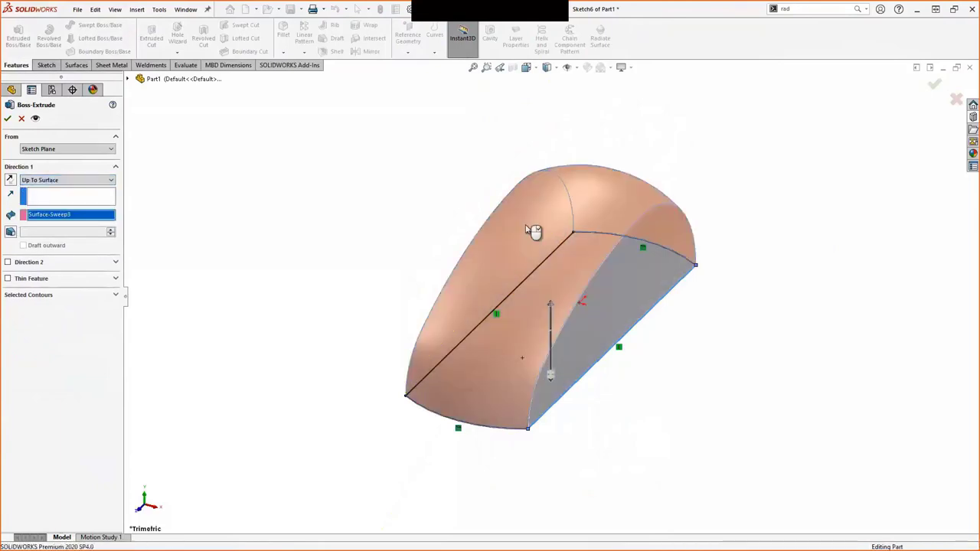
# Confirm Boss-Extrude2, filling the body beneath the swept surface.
pyautogui.click(8, 118)
pyautogui.write('revolve')
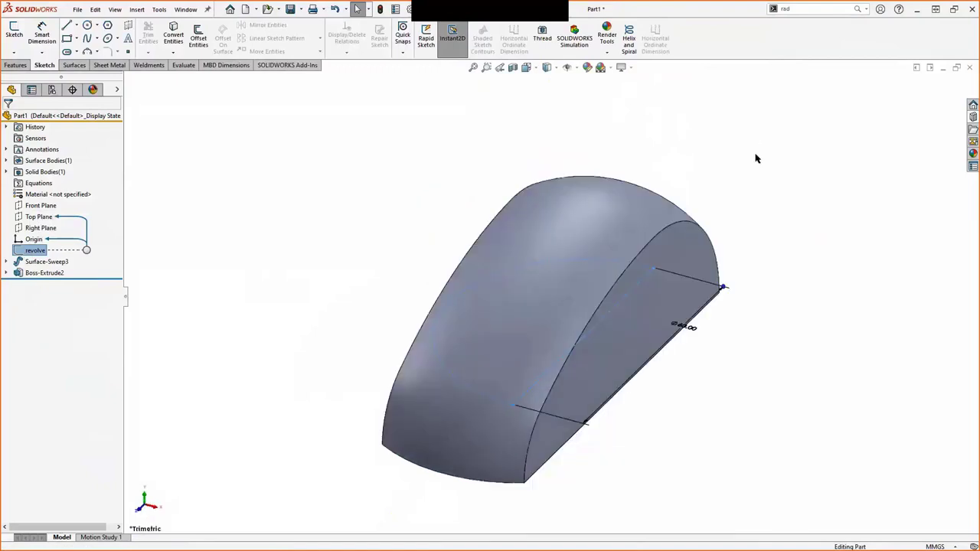
# Revolve the semicircle sketch 180° about Line1 into a merged dome.
pyautogui.click(16, 64)
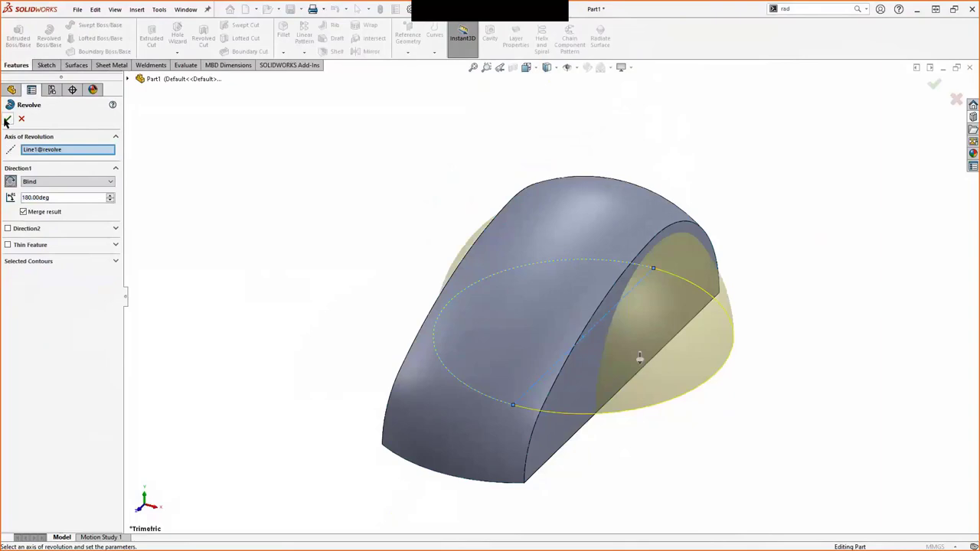
pyautogui.click(934, 85)
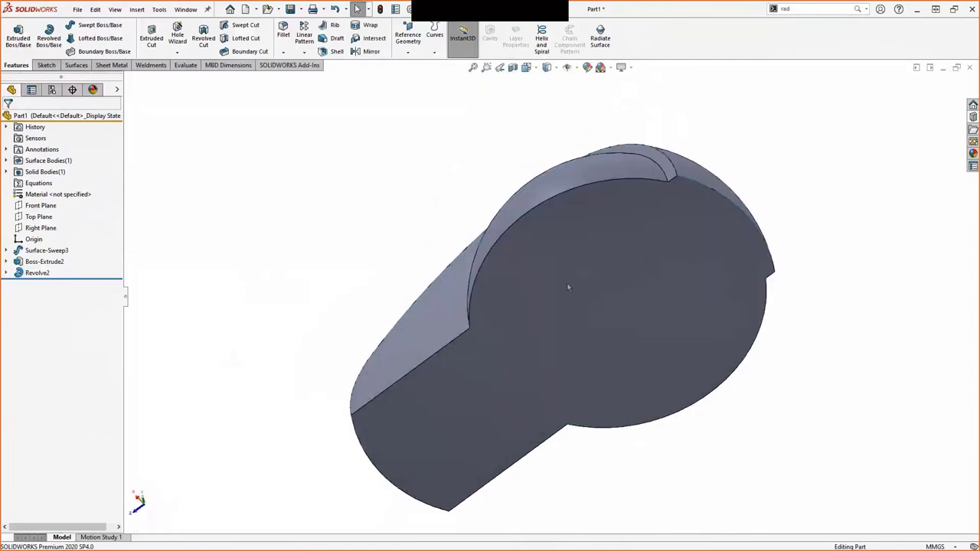
pyautogui.click(336, 51)
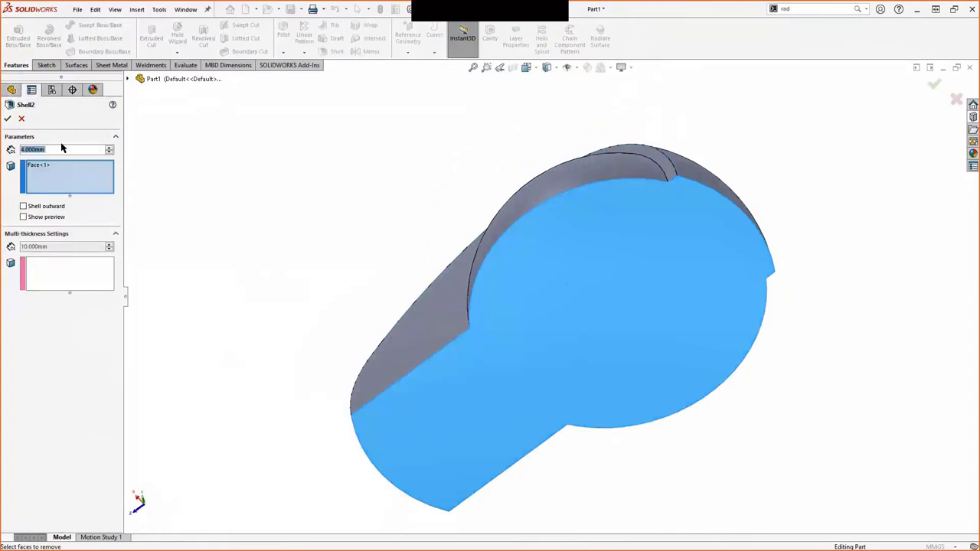
# Confirm the 4 mm shell with the bottom face removed.
pyautogui.click(8, 118)
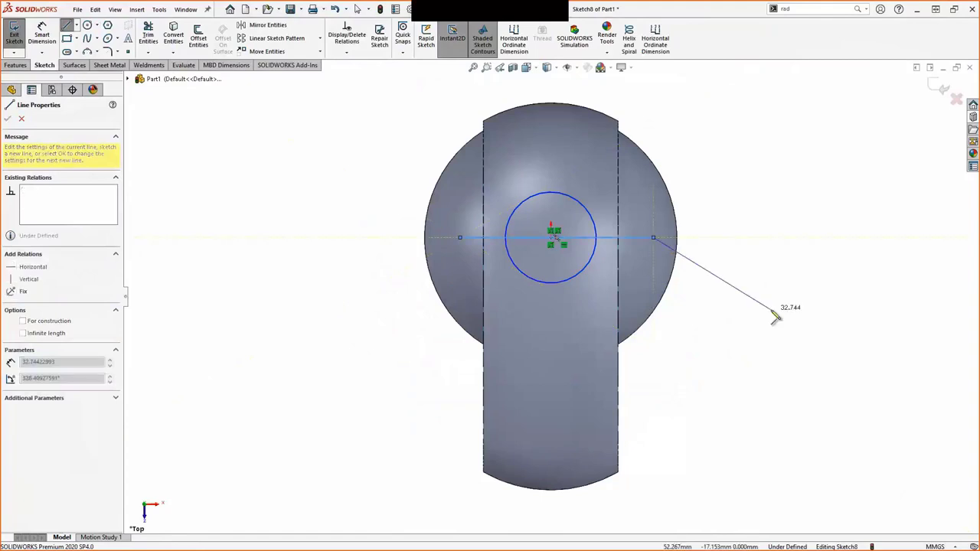
# Dimension the circle to 25 mm and turn the cross and ring into 10 mm ribs.
pyautogui.click(7, 119)
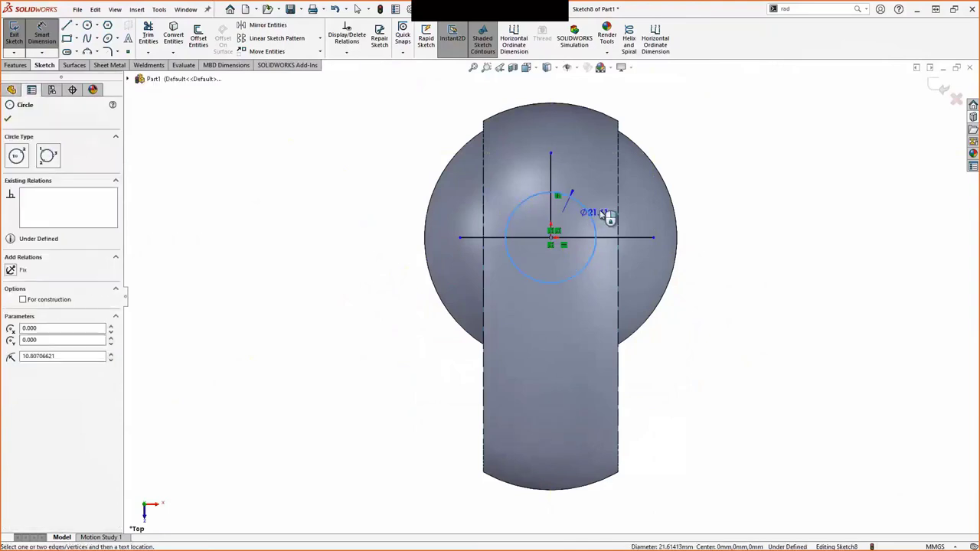
pyautogui.click(597, 212)
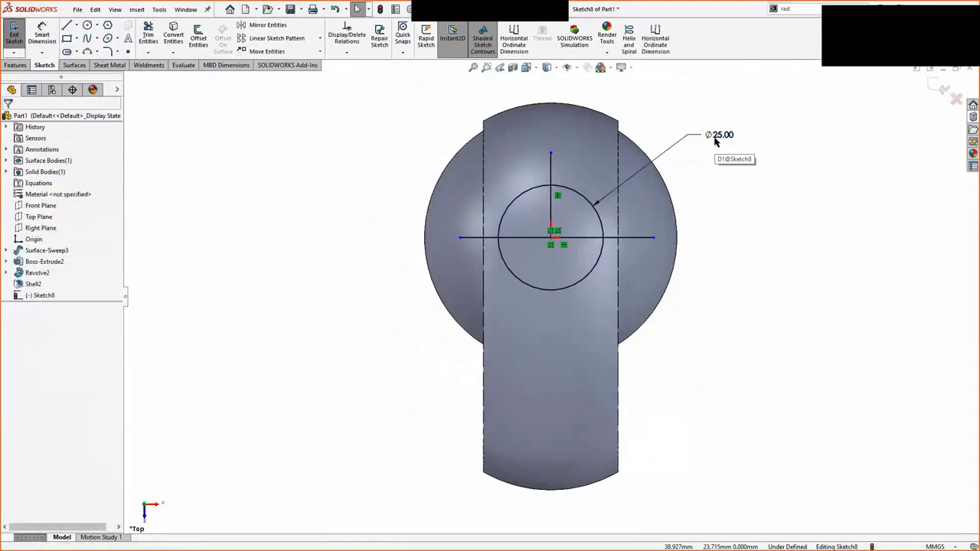
pyautogui.click(16, 65)
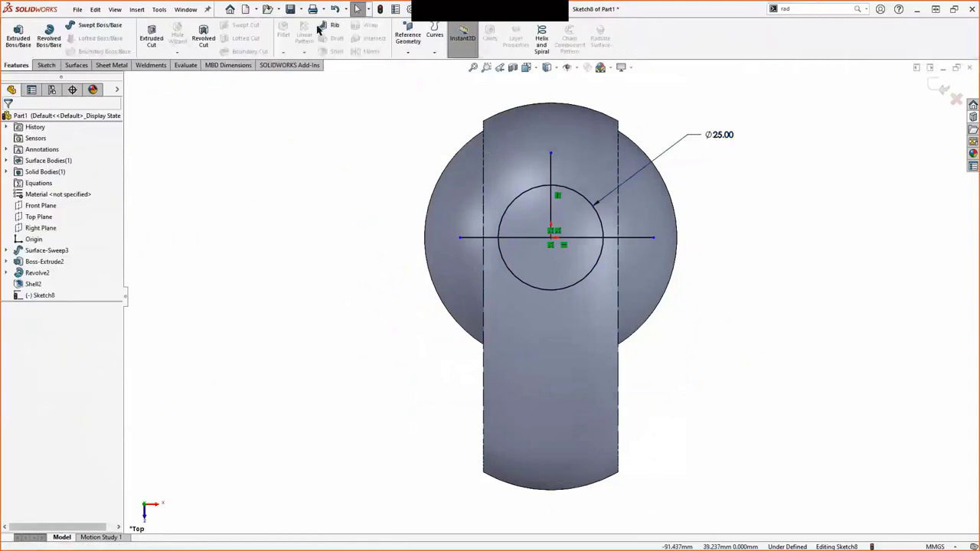
pyautogui.click(335, 27)
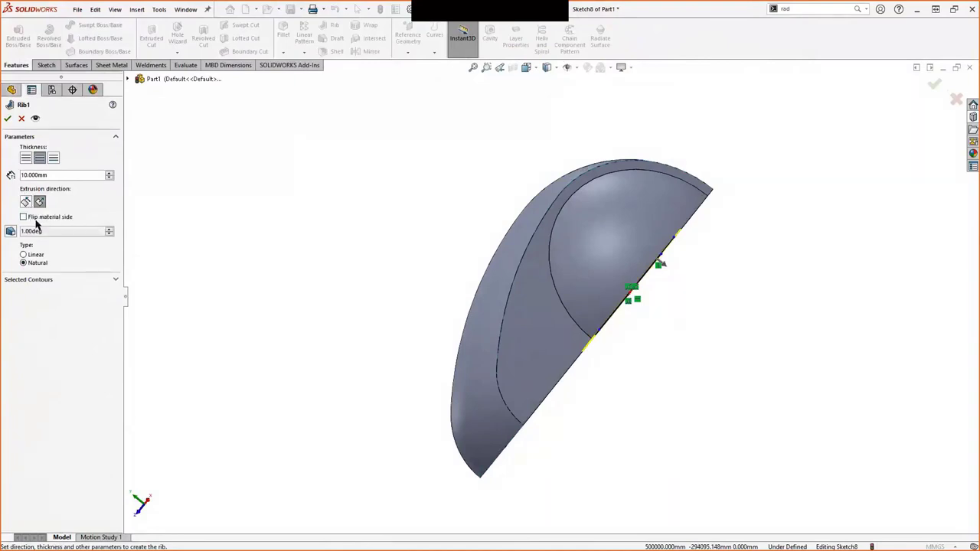
pyautogui.click(23, 216)
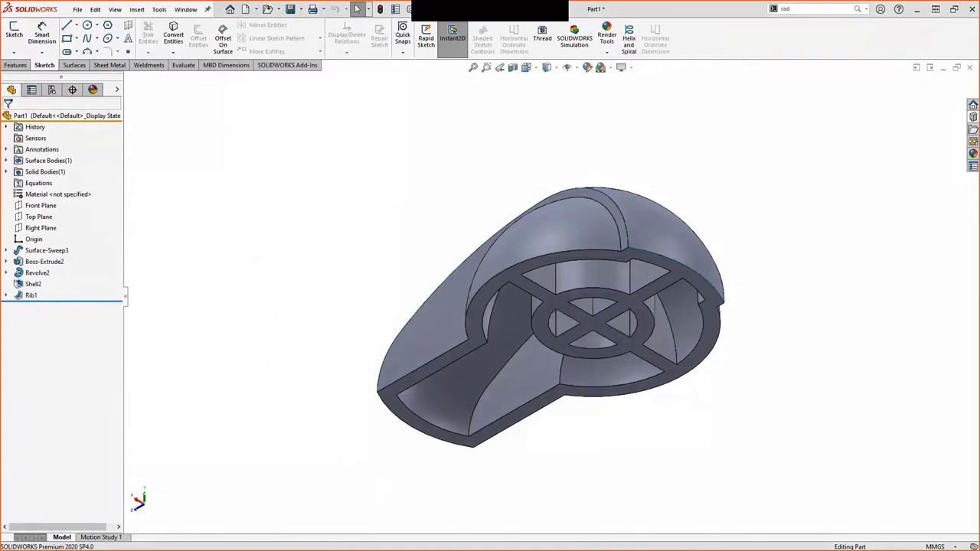
pyautogui.moveTo(262, 225)
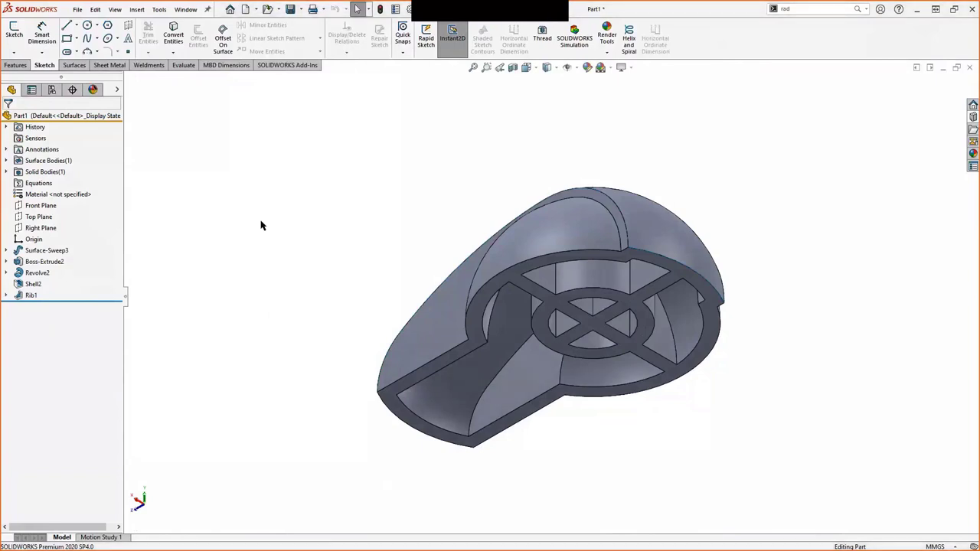
# Isolate the Surface-Sweep3 body to inspect it, then exit isolate.
pyautogui.click(44, 172)
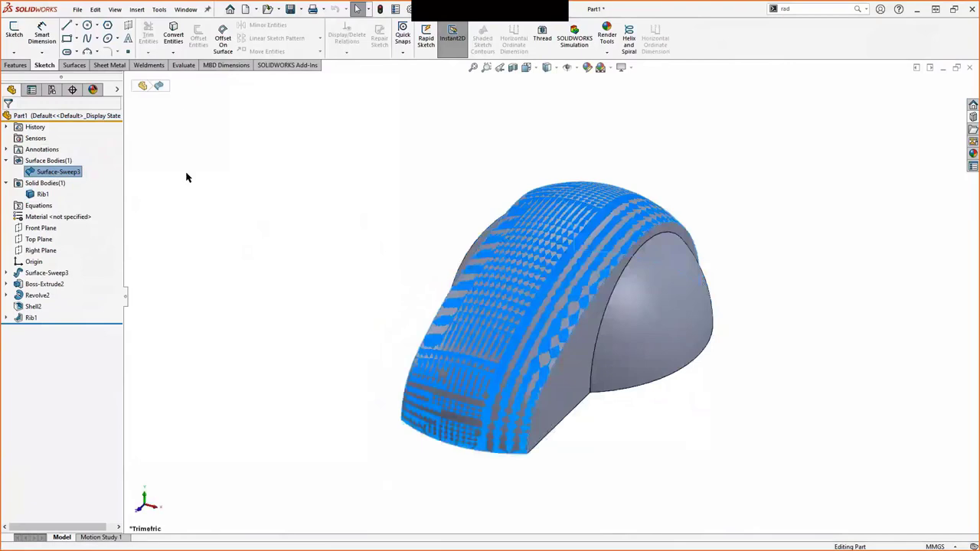
pyautogui.rightClick(58, 171)
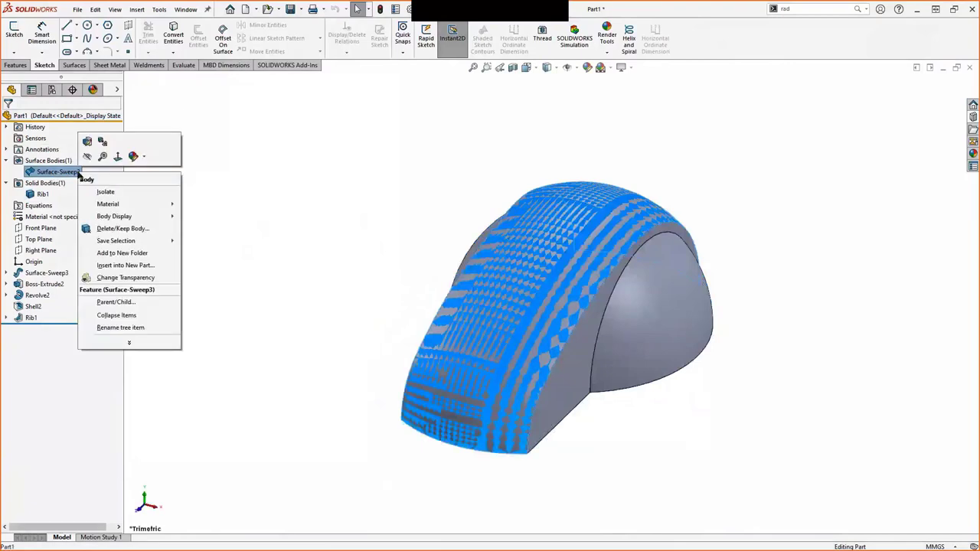
pyautogui.click(105, 192)
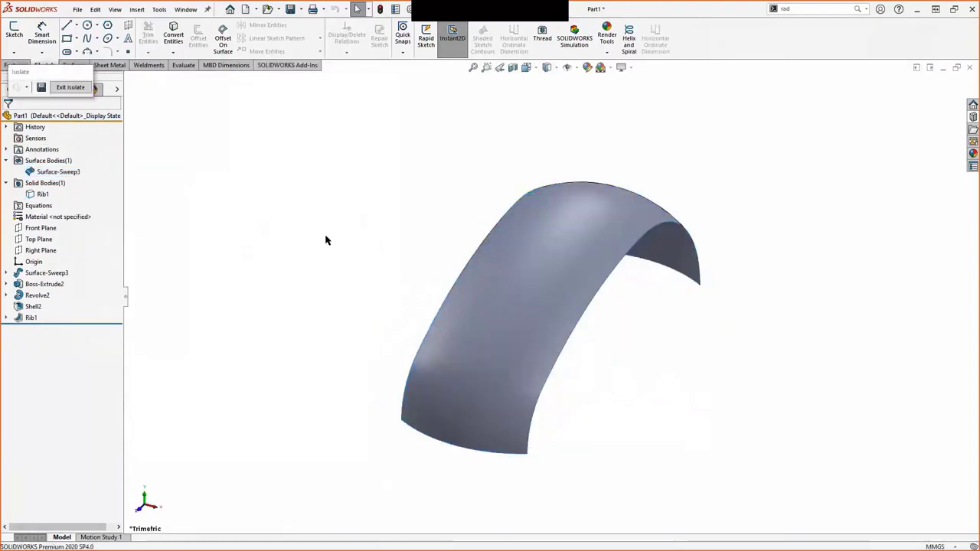
pyautogui.click(69, 86)
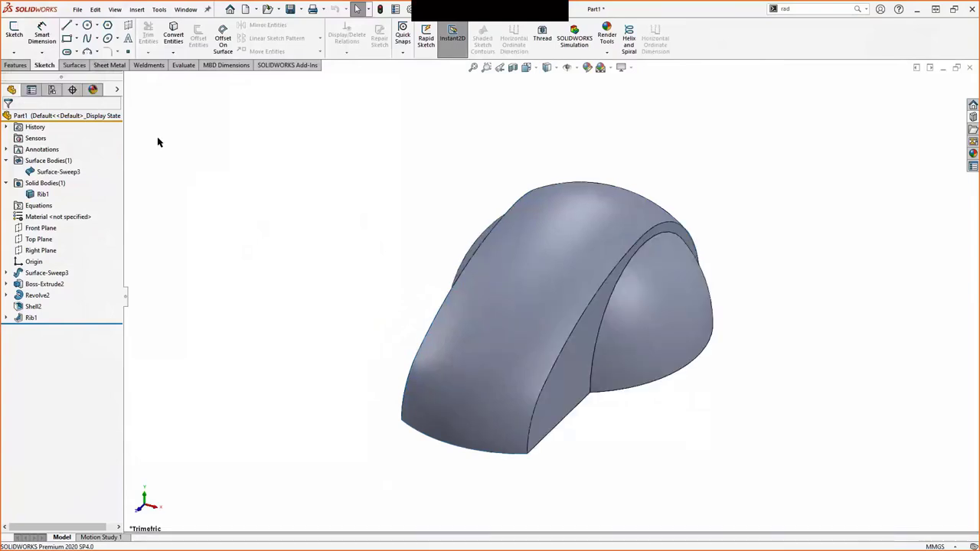
pyautogui.moveTo(225, 160)
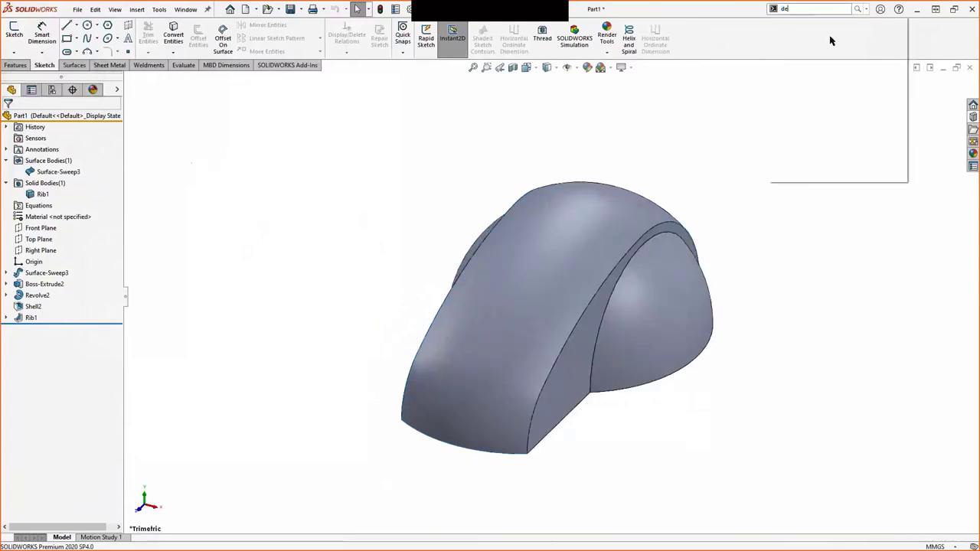
# Delete the Surface-Sweep3 body with Delete/Keep Body.
pyautogui.write('delete')
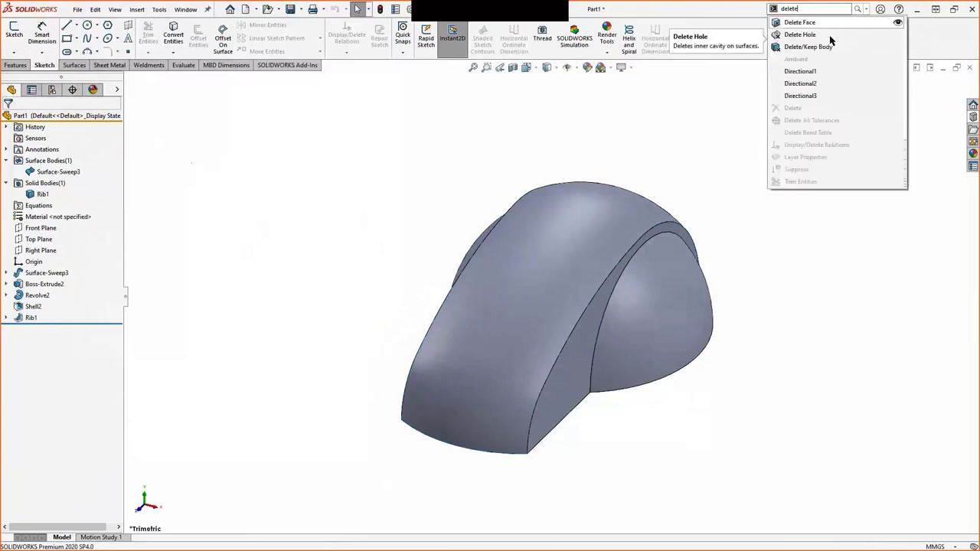
pyautogui.click(807, 47)
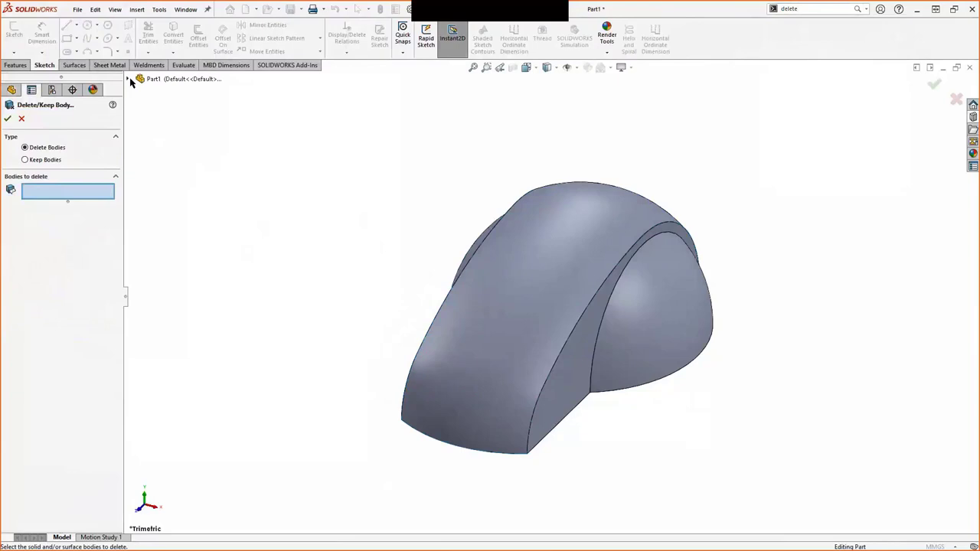
pyautogui.click(133, 79)
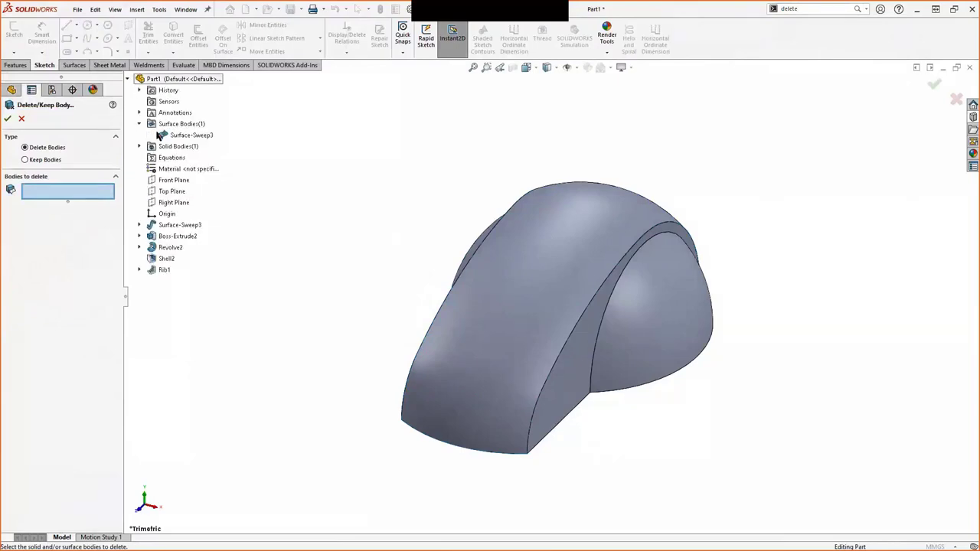
pyautogui.click(191, 135)
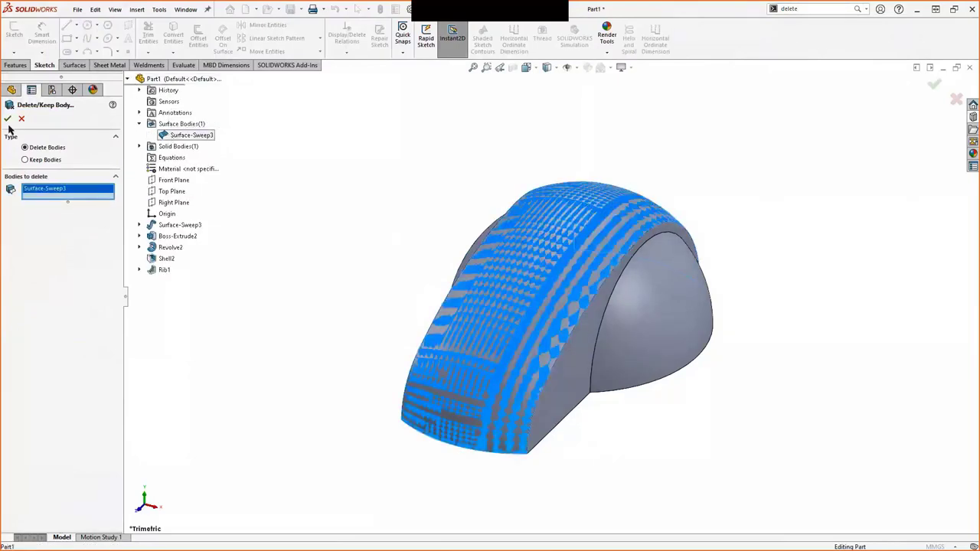
pyautogui.click(8, 118)
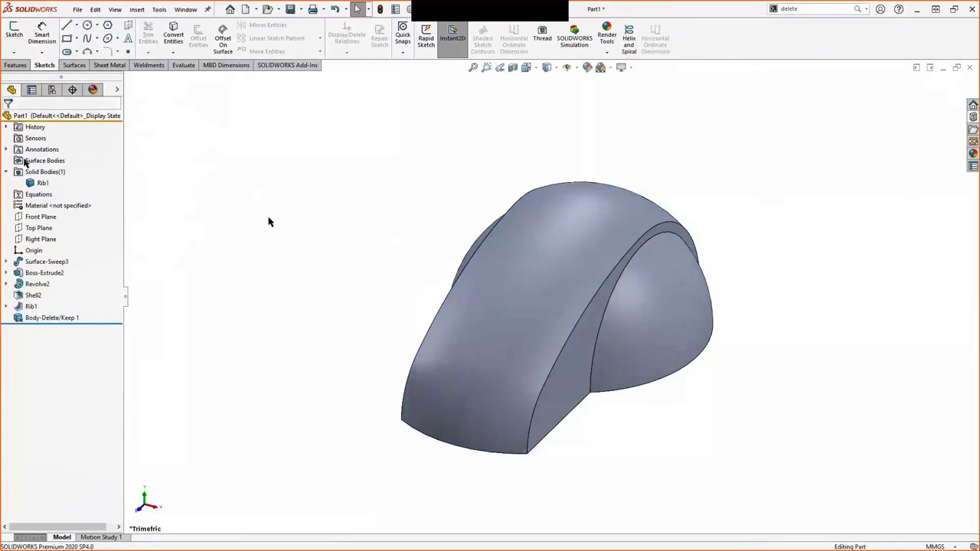
# Return to the PowerPoint slide highlighting the Imported section.
pyautogui.click(45, 160)
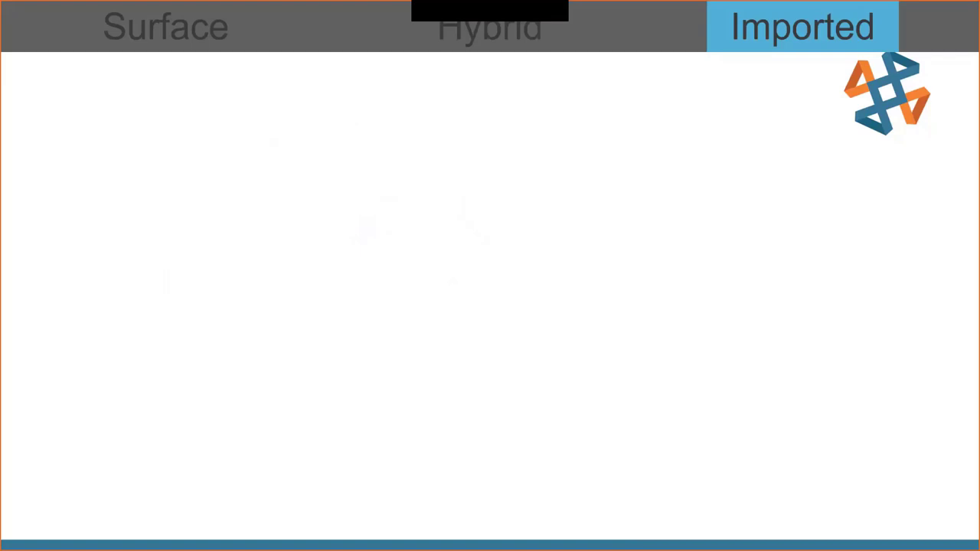
# Leave the slideshow and bring up the red Imported1 part in SOLIDWORKS.
pyautogui.click(800, 27)
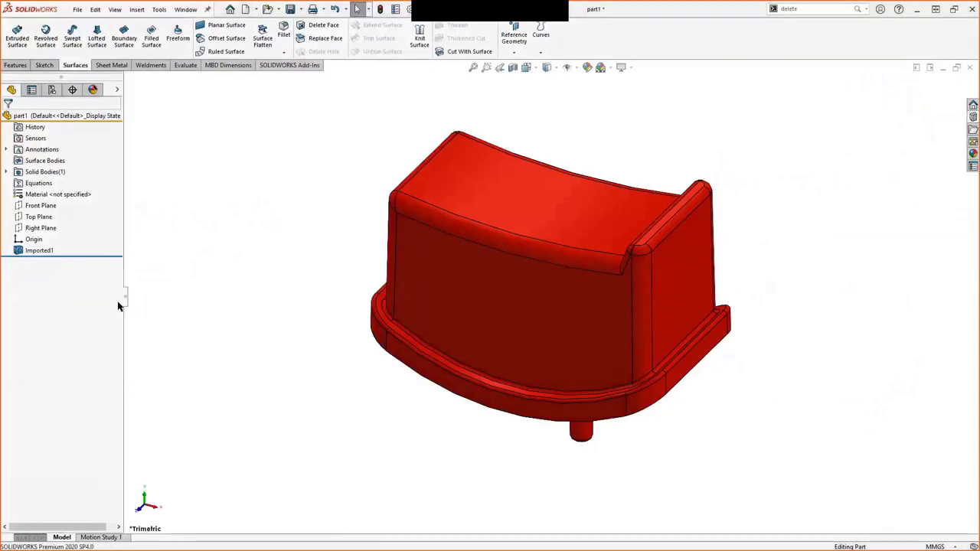
# View the part from the front and start a Delete Face command with no faces picked.
pyautogui.click(39, 250)
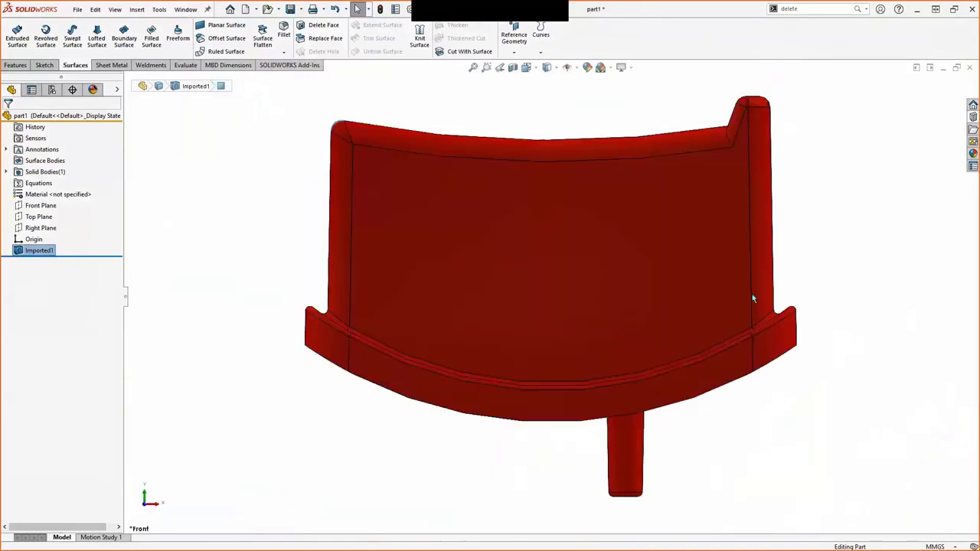
pyautogui.moveTo(721, 338)
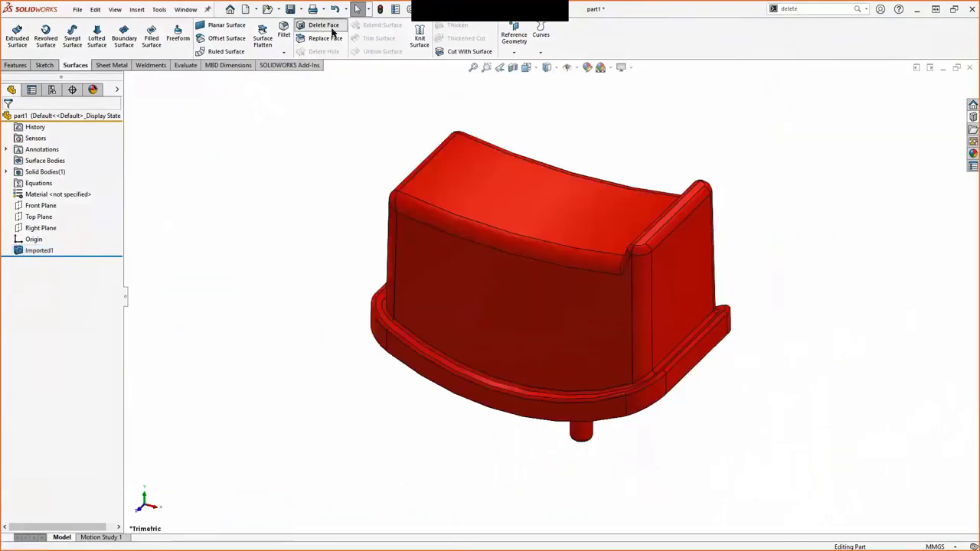
pyautogui.click(323, 24)
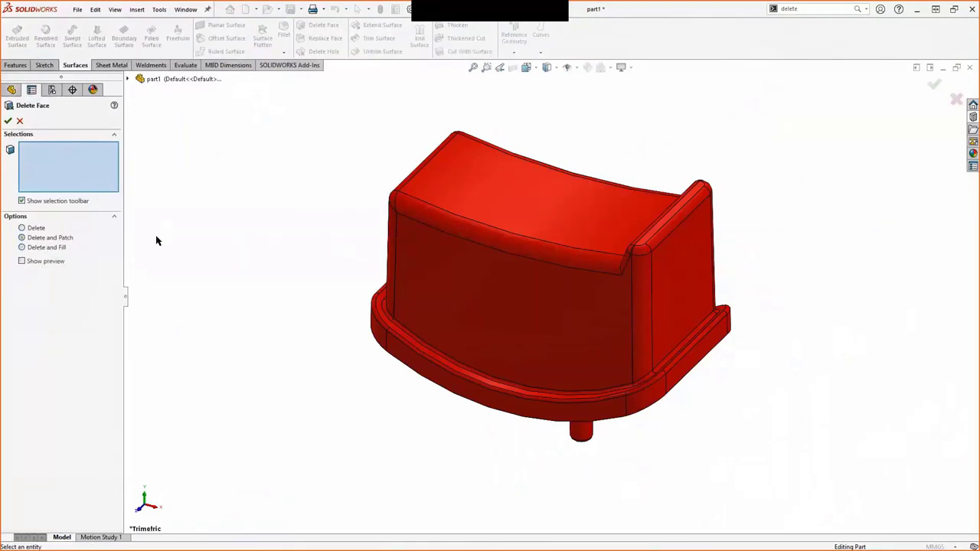
# Delete and patch the top-edge fillet faces, producing DeleteFace4 with sharp edges.
pyautogui.click(505, 230)
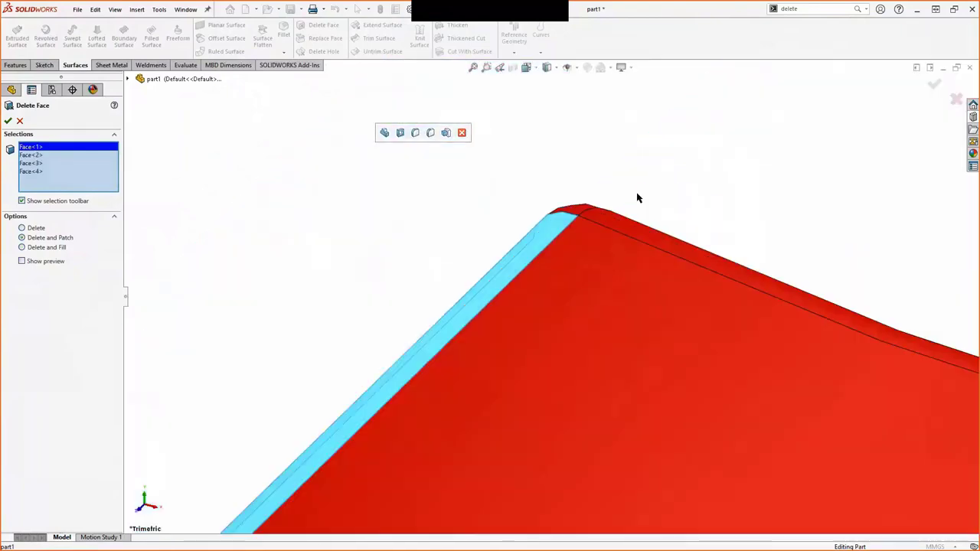
pyautogui.moveTo(639, 199); pyautogui.dragTo(521, 149)
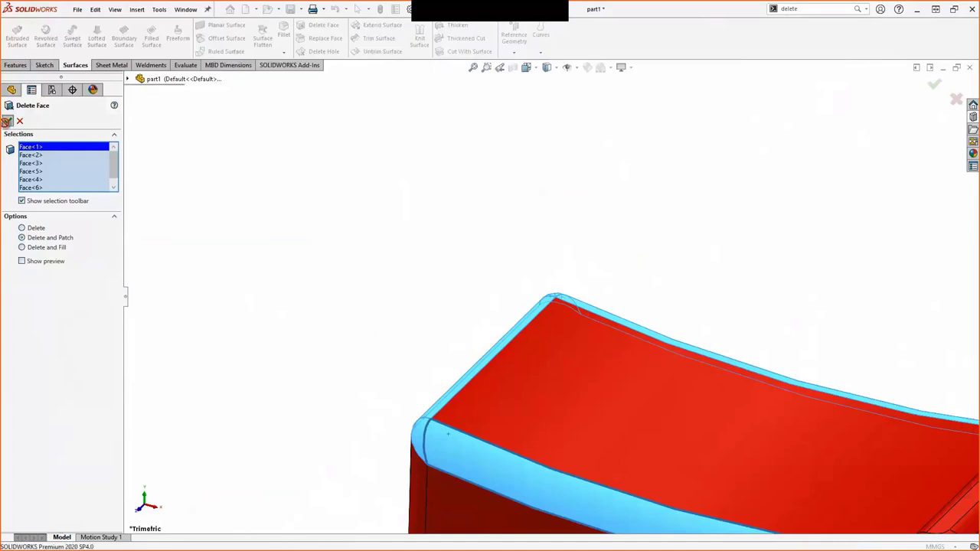
pyautogui.click(933, 84)
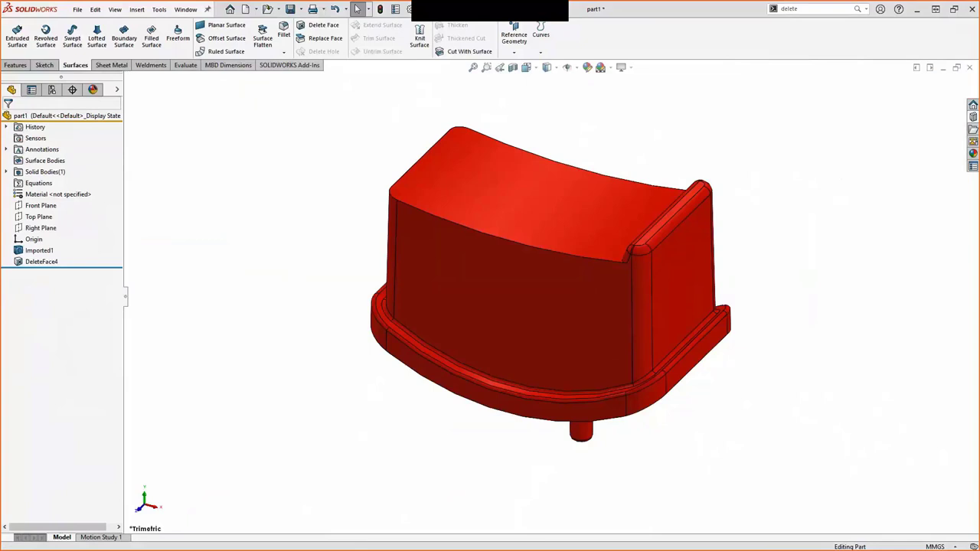
# Sketch a three-point R30 arc across the part's top on the Front Plane.
pyautogui.click(44, 64)
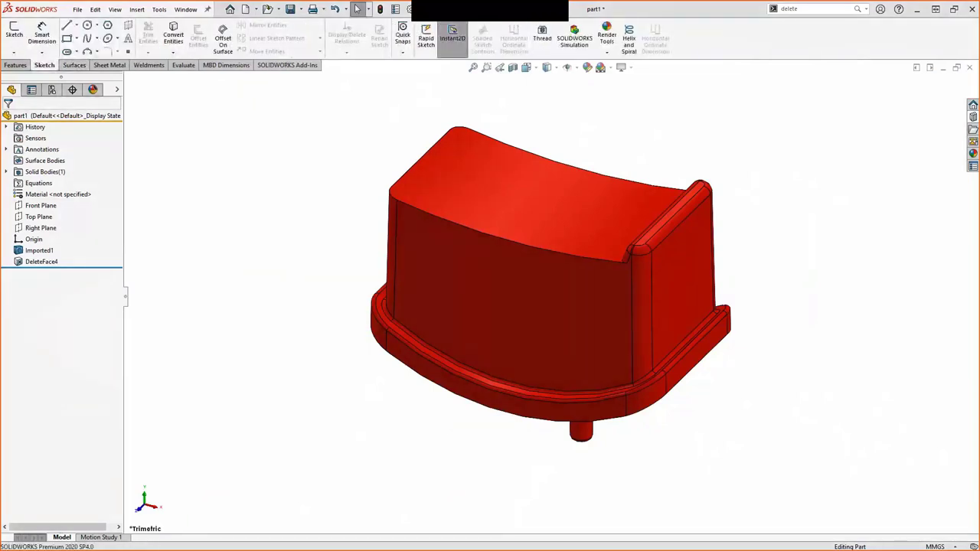
pyautogui.click(39, 205)
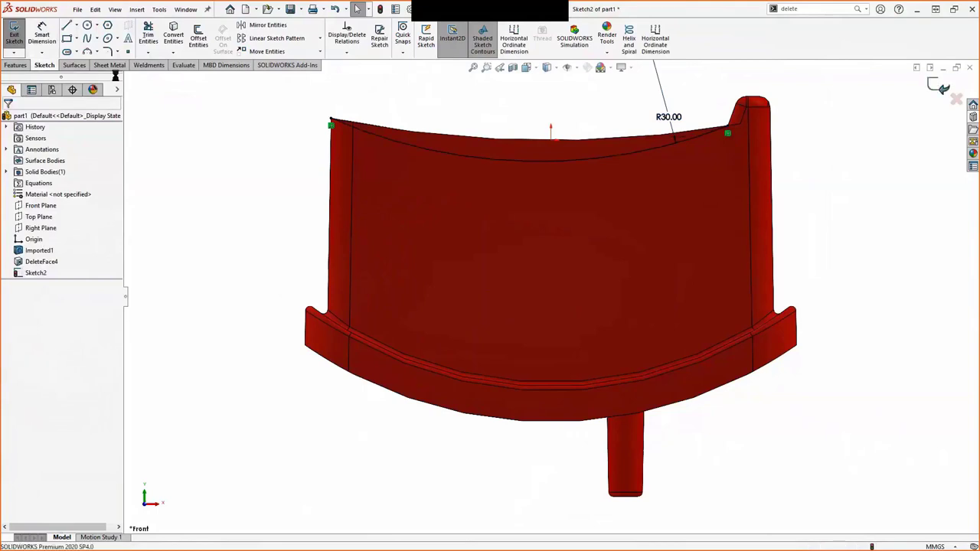
pyautogui.click(75, 64)
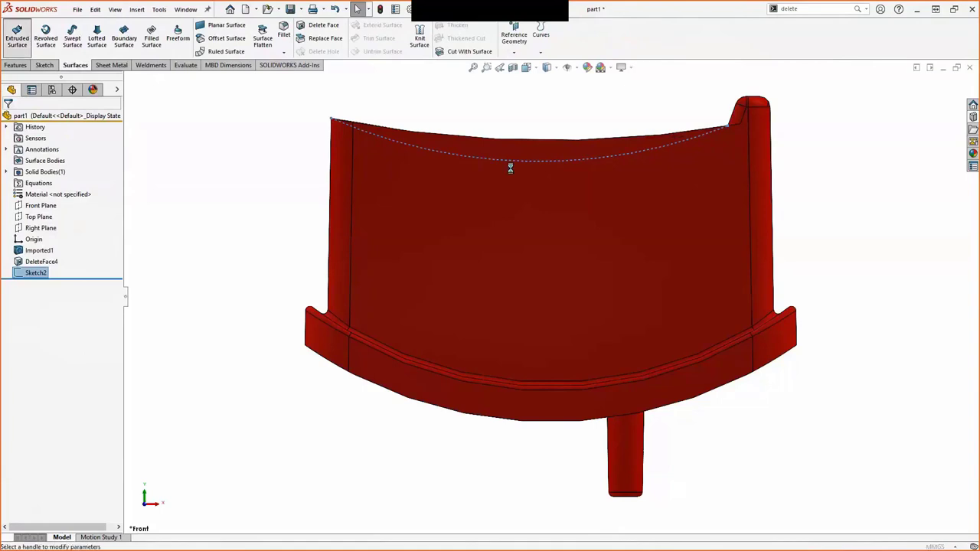
# Extrude the R30 arc mid-plane into the curved Surface-Extrude1.
pyautogui.click(17, 38)
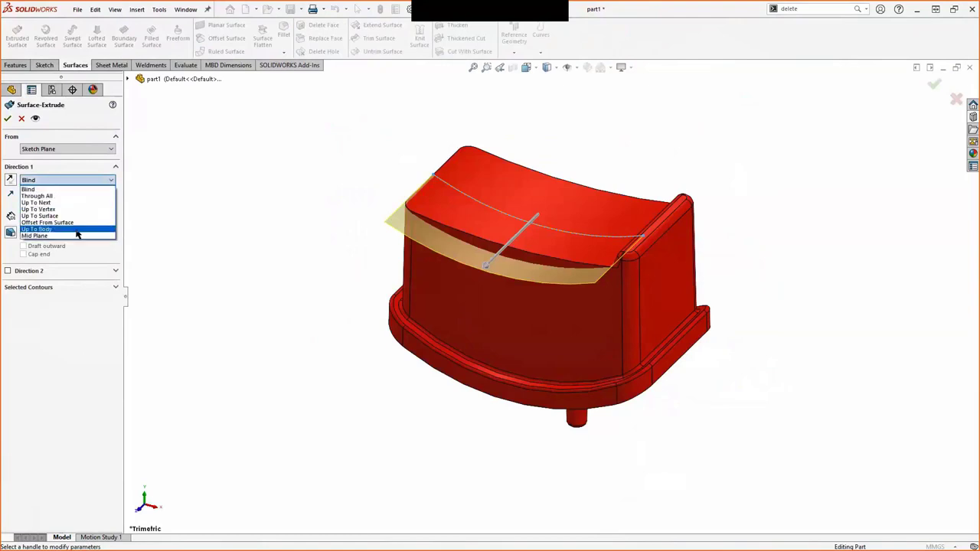
pyautogui.click(34, 235)
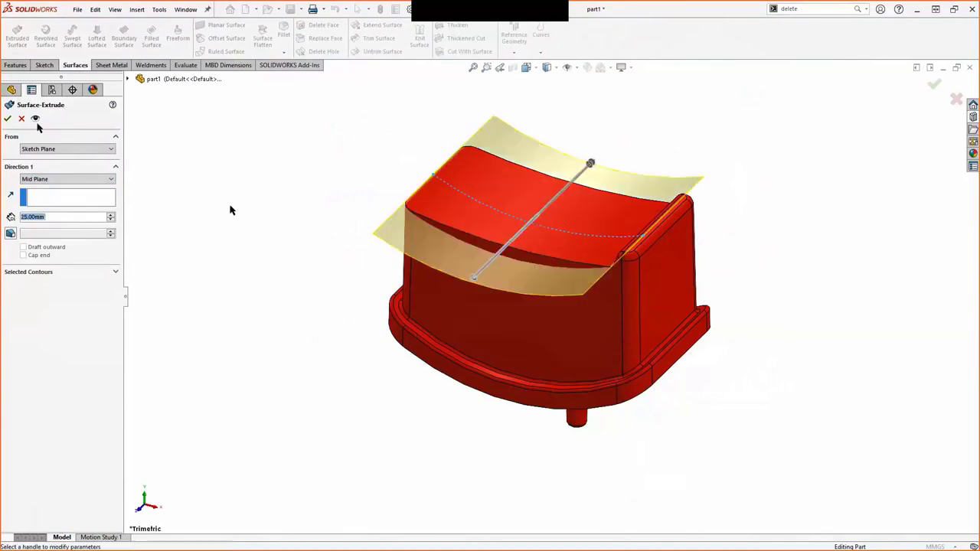
pyautogui.click(8, 118)
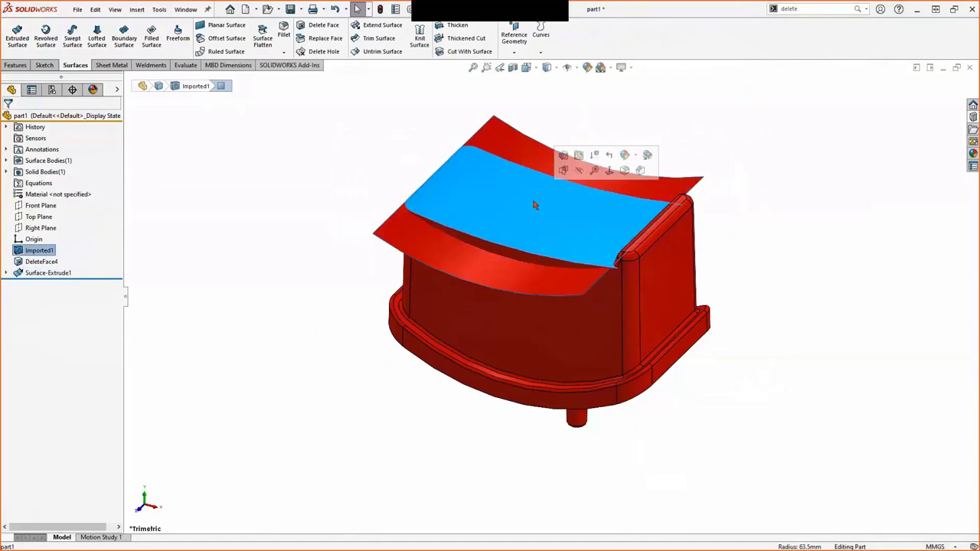
# Replace the part's original top face with the curved extruded surface.
pyautogui.click(335, 177)
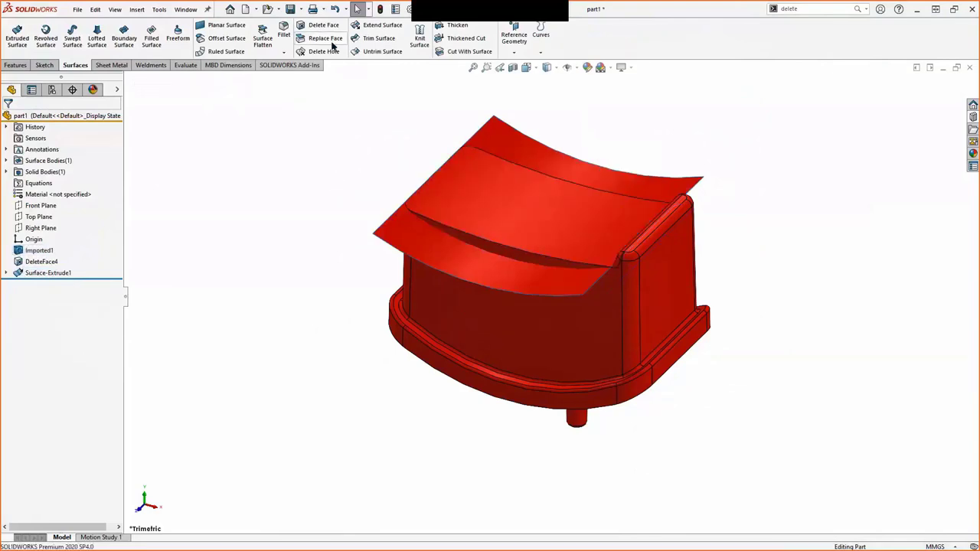
pyautogui.click(325, 38)
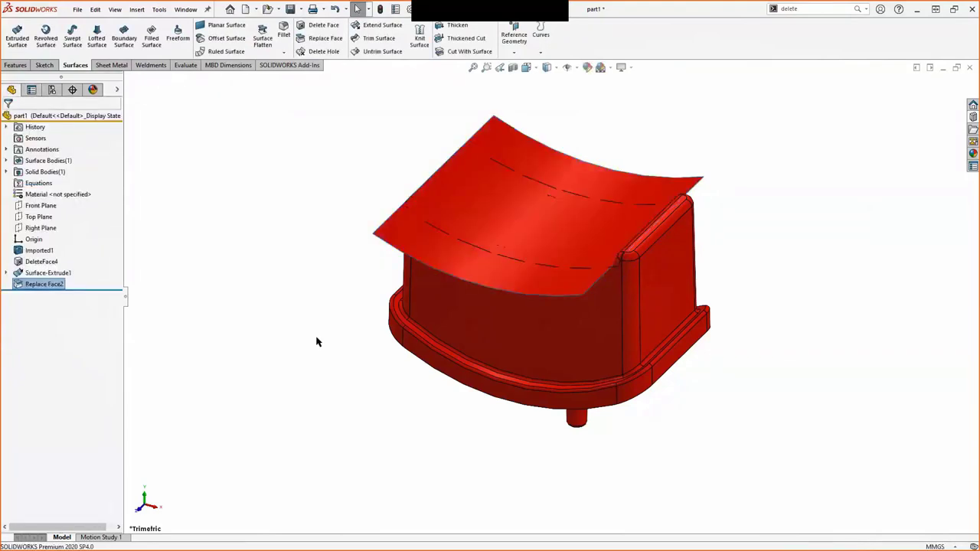
pyautogui.click(47, 272)
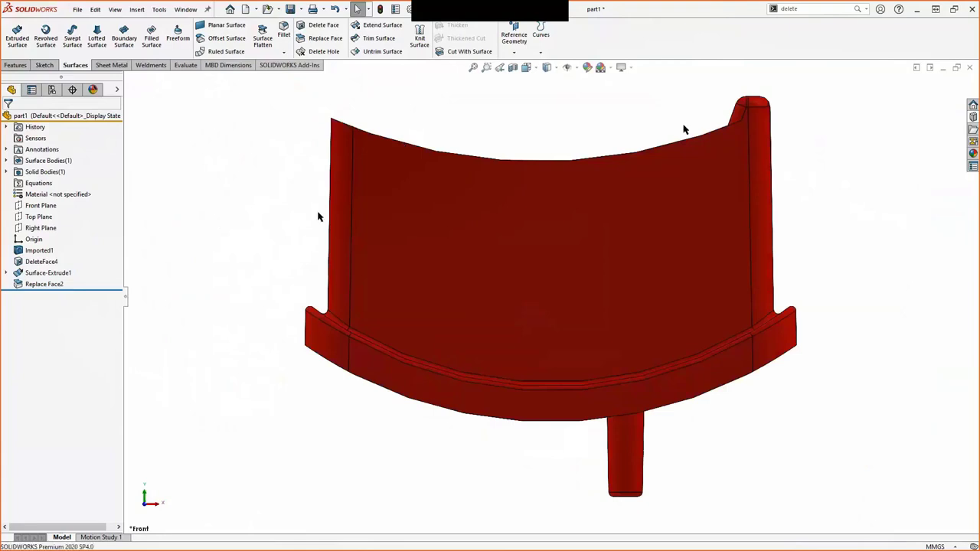
# Delete the leftover extruded surface body with Delete/Keep Body.
pyautogui.click(6, 161)
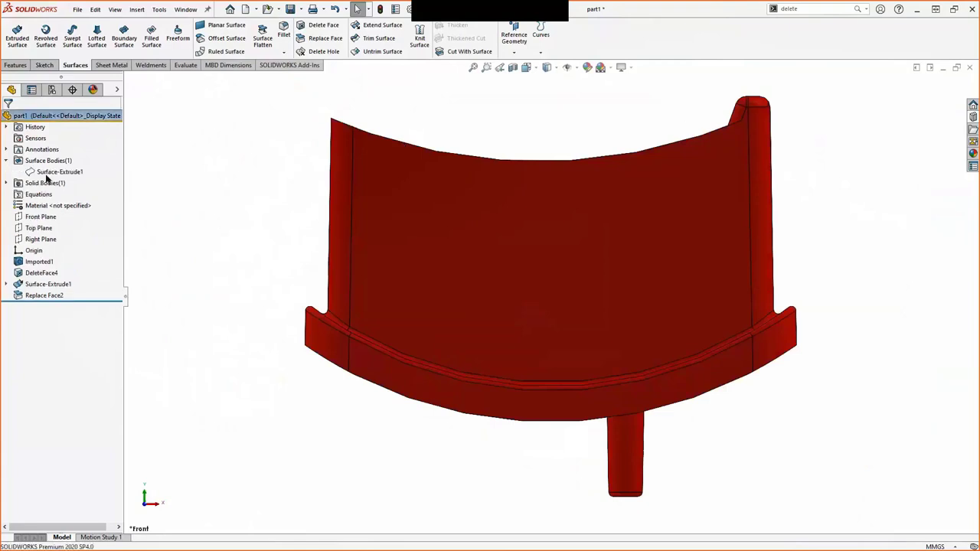
pyautogui.click(58, 171)
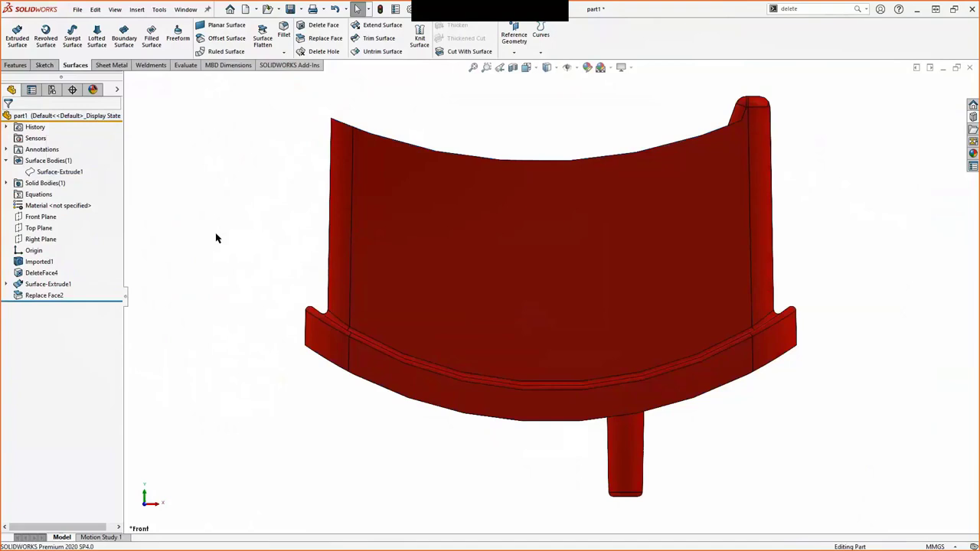
pyautogui.moveTo(670, 79)
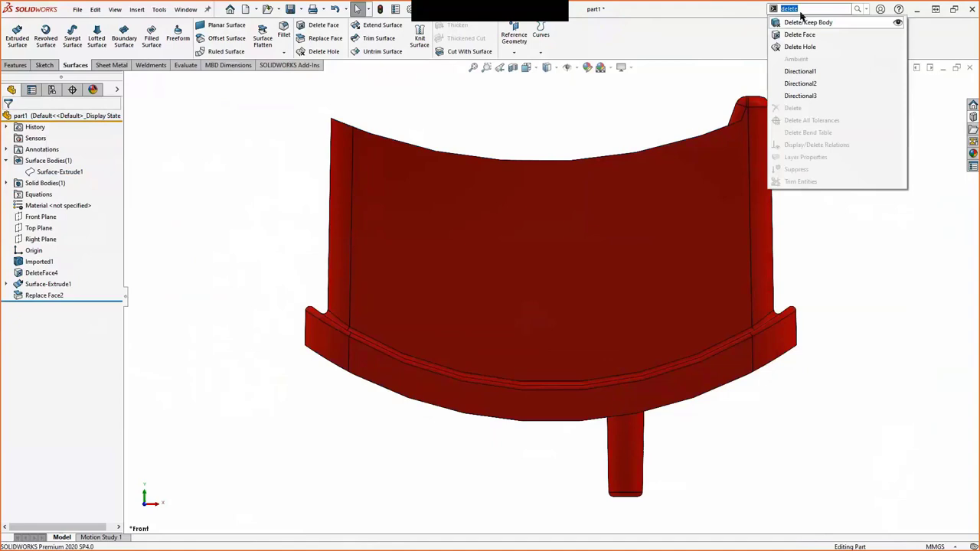
pyautogui.click(807, 21)
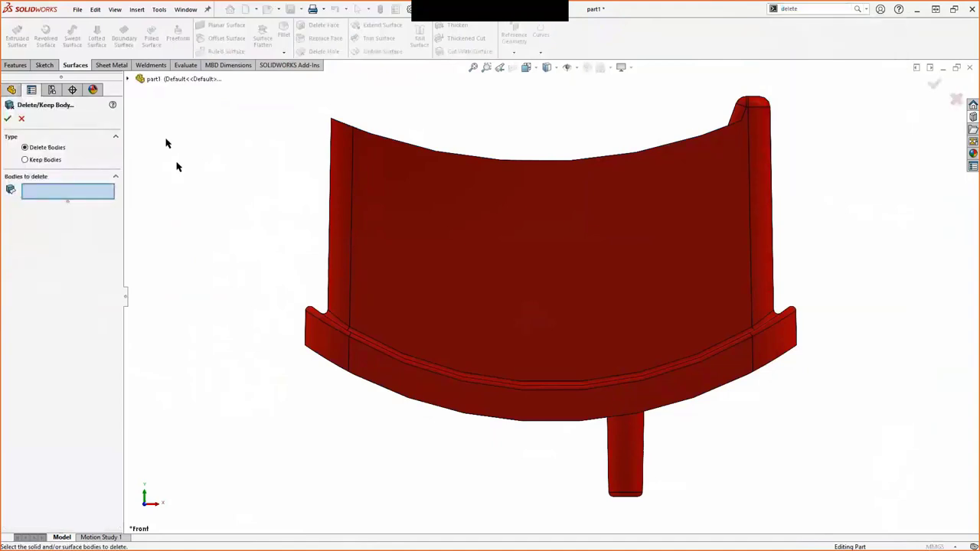
pyautogui.click(140, 79)
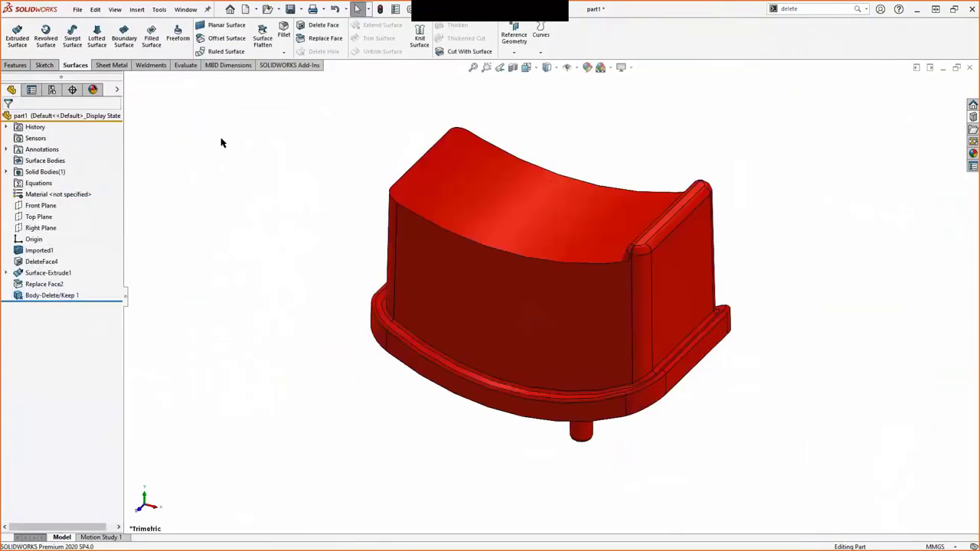
# Open part12 and measure the tab's corner fillet radius at 0.635 mm.
pyautogui.click(45, 160)
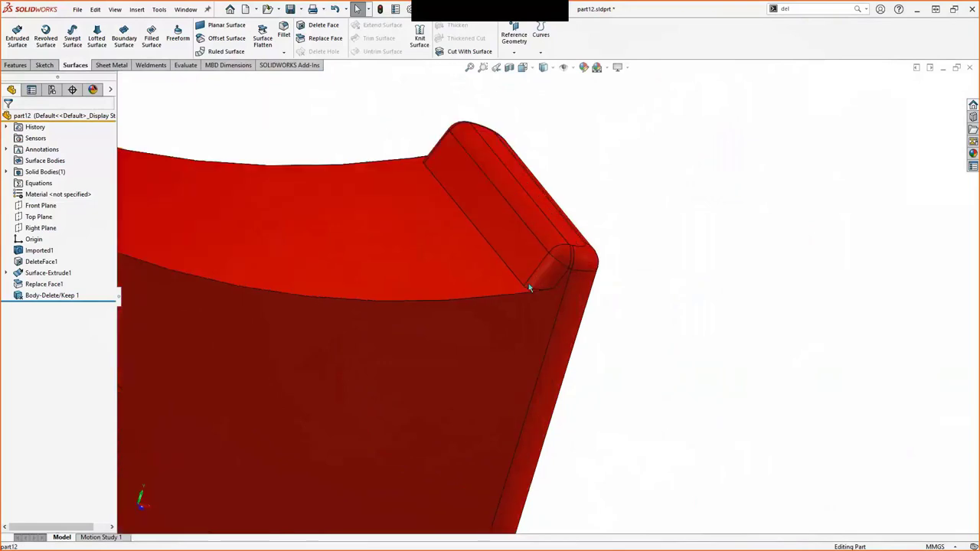
pyautogui.click(528, 287)
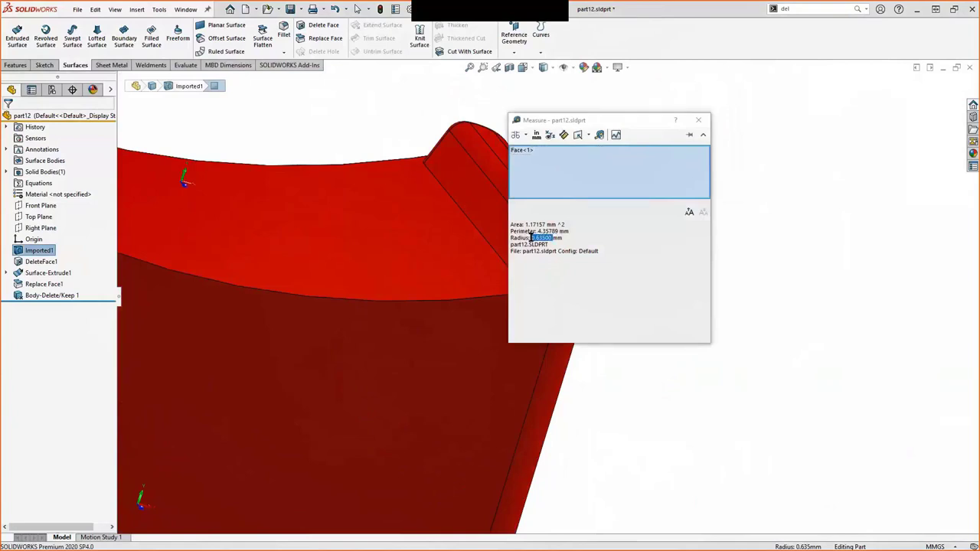
pyautogui.moveTo(700, 122)
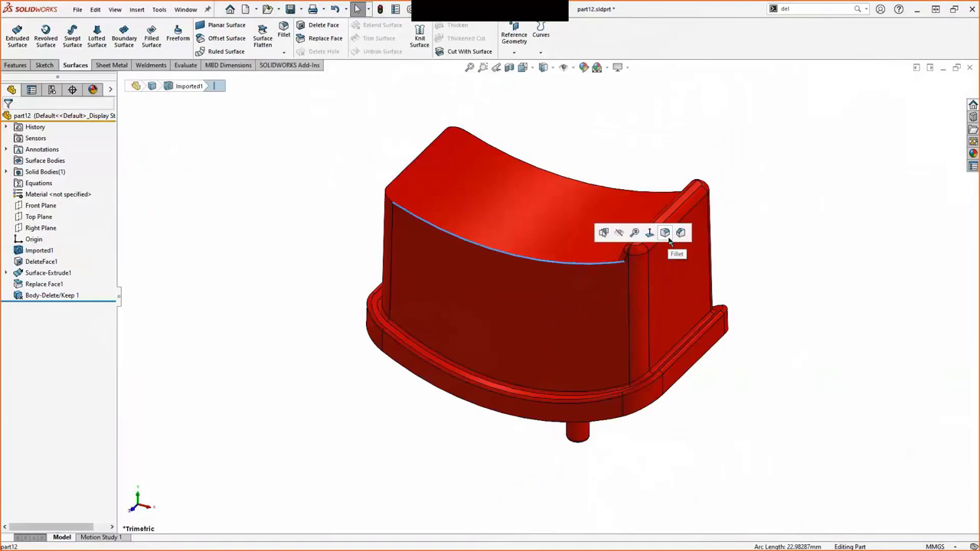
# Round the front top edge with a 0.635 mm fillet.
pyautogui.click(665, 232)
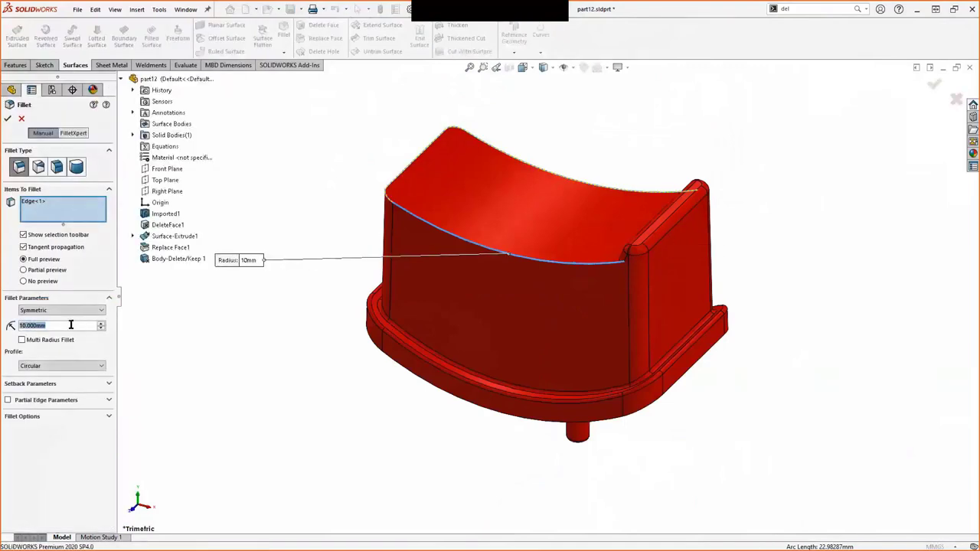
pyautogui.write('0.635mm')
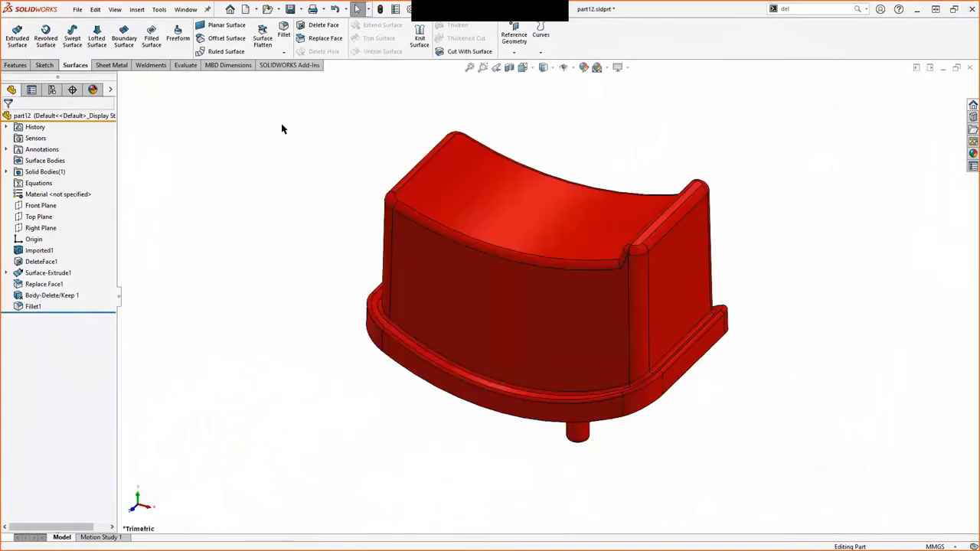
pyautogui.moveTo(825, 208)
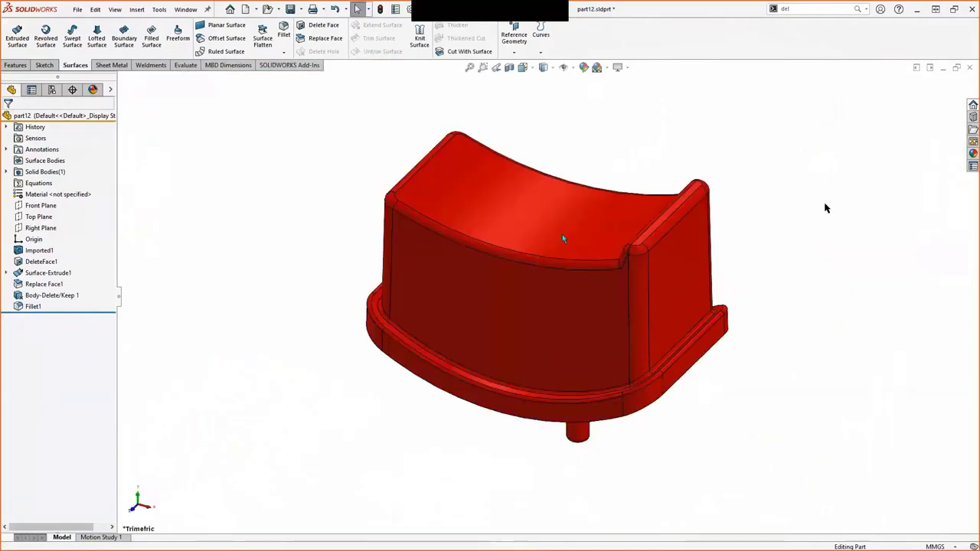